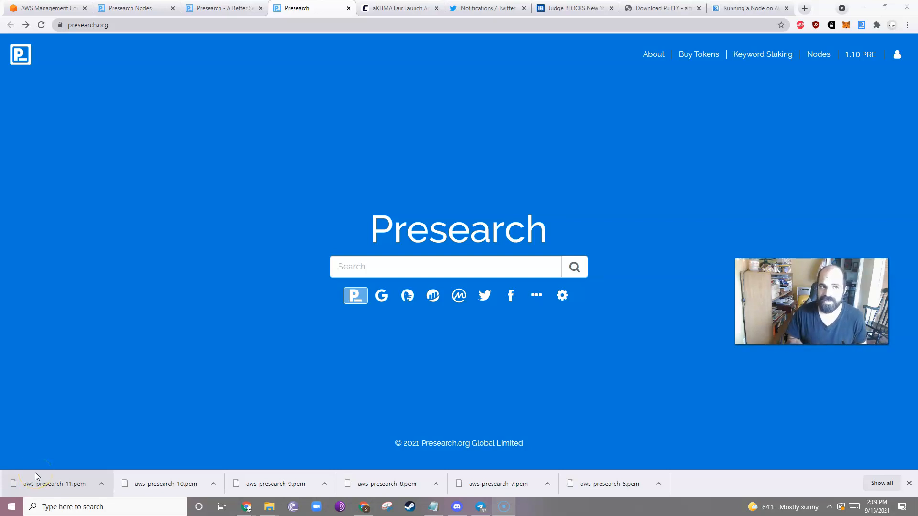
Reach the Presearch Nodes "Run a Node" guide from presearch.org.
left_click(818, 54)
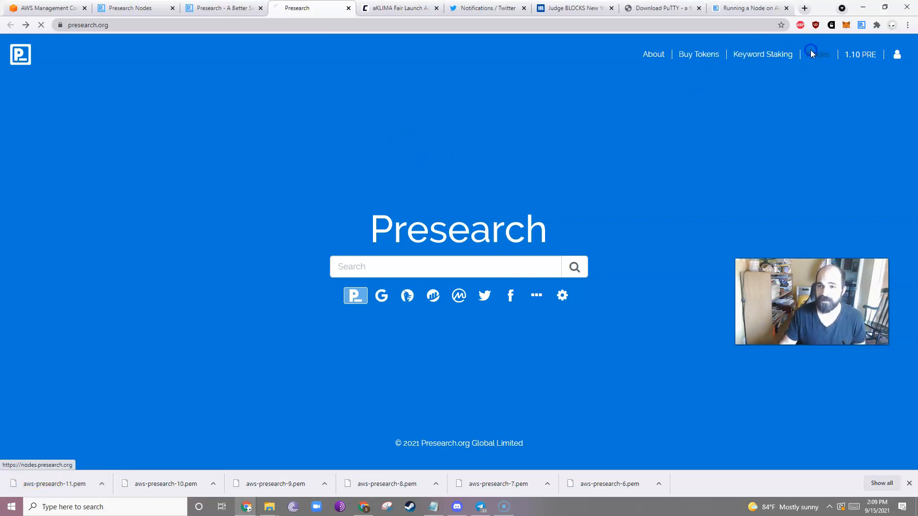
left_click(816, 54)
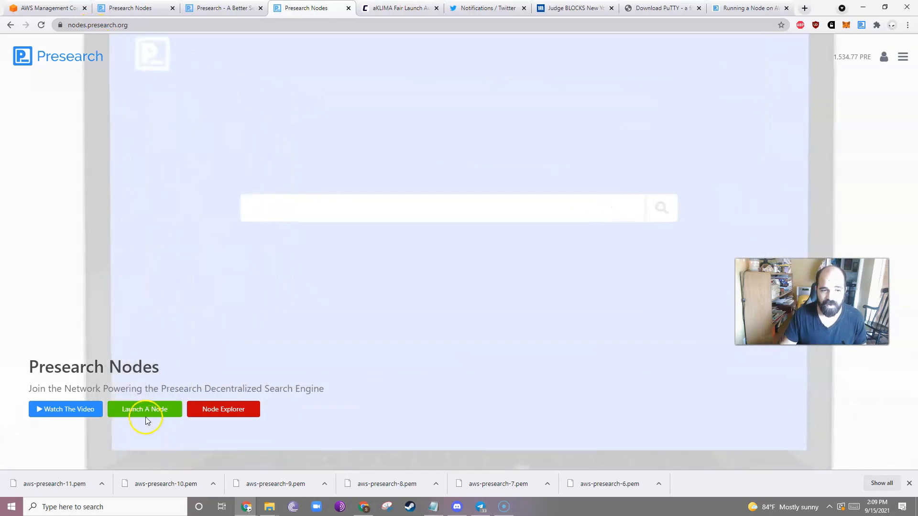
left_click(144, 409)
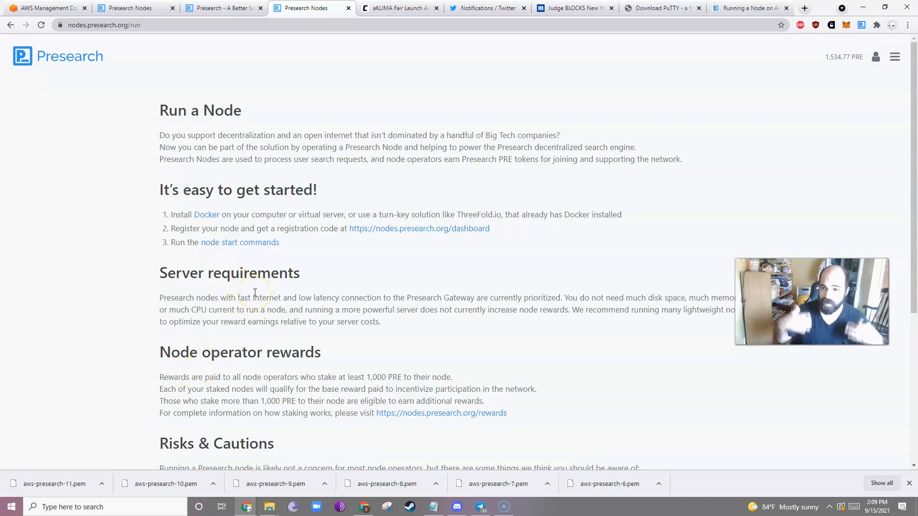
mouse_move(201, 239)
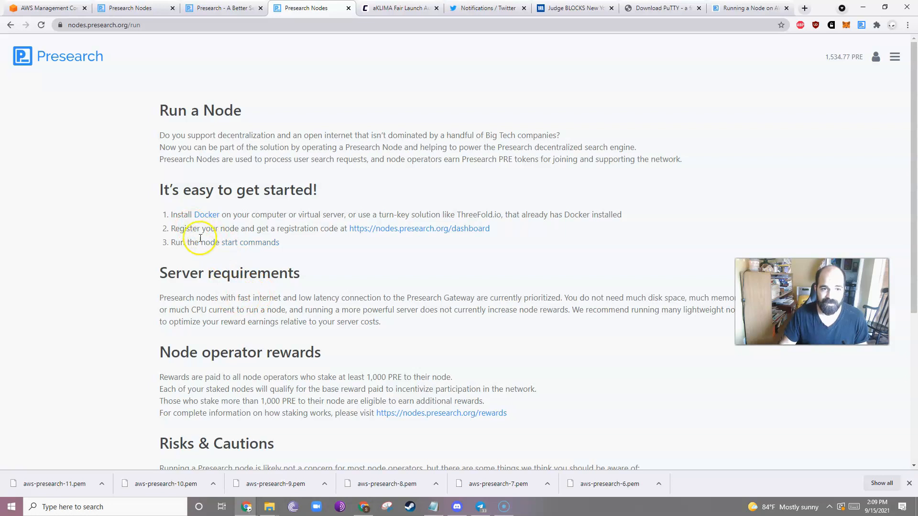
mouse_move(287, 246)
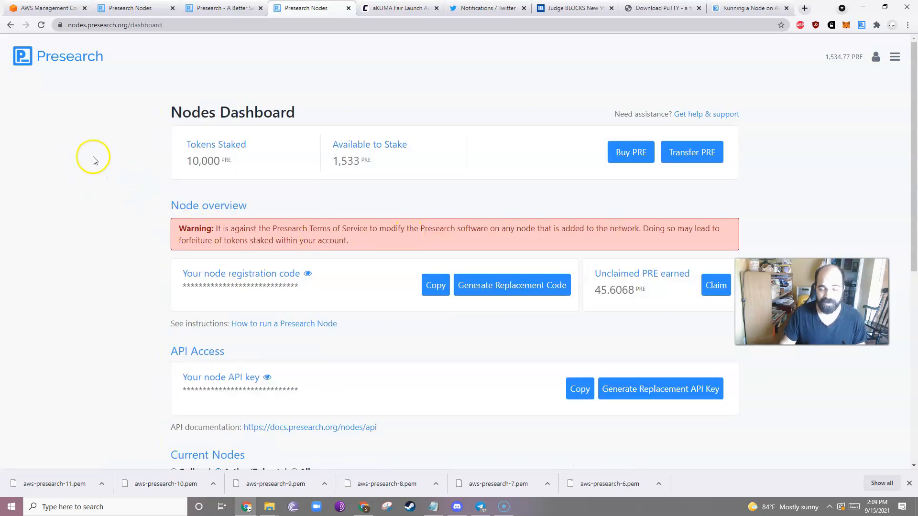
mouse_move(102, 167)
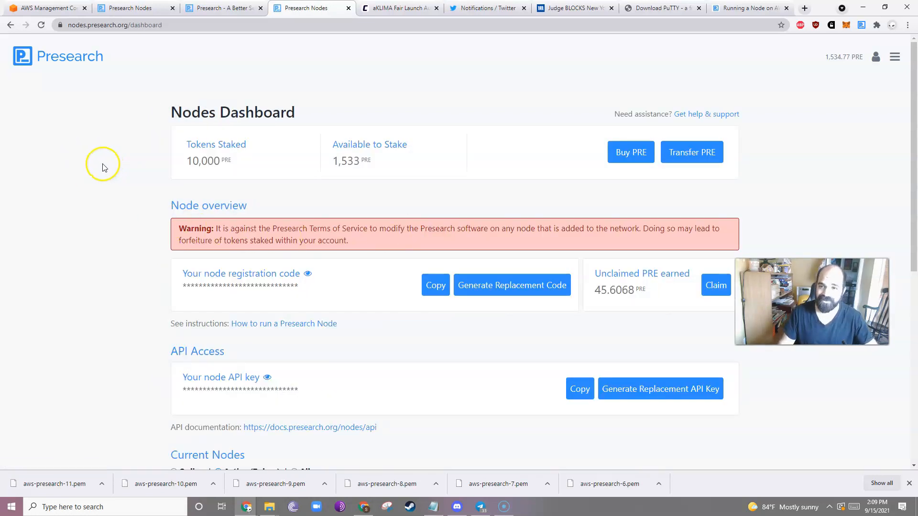
mouse_move(692, 152)
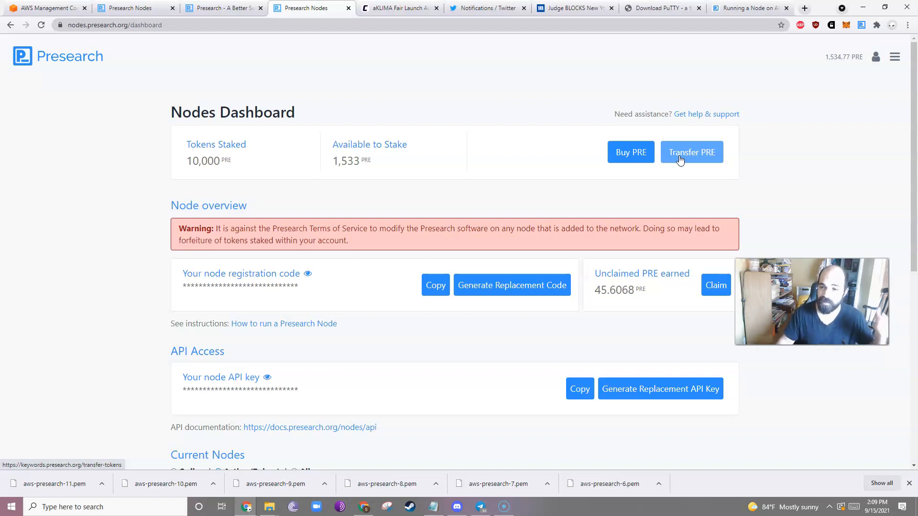
mouse_move(99, 70)
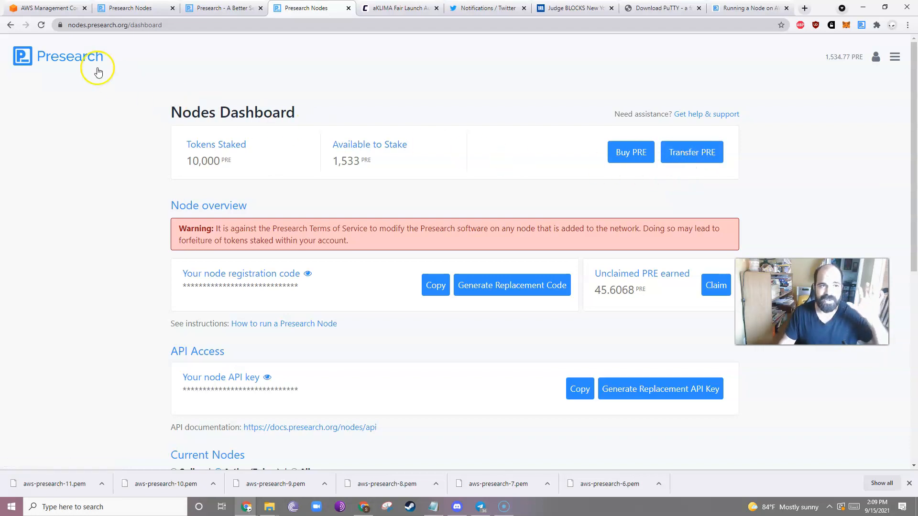
Glance at the AWS Management Console, then bring up the putty.org download page.
left_click(44, 8)
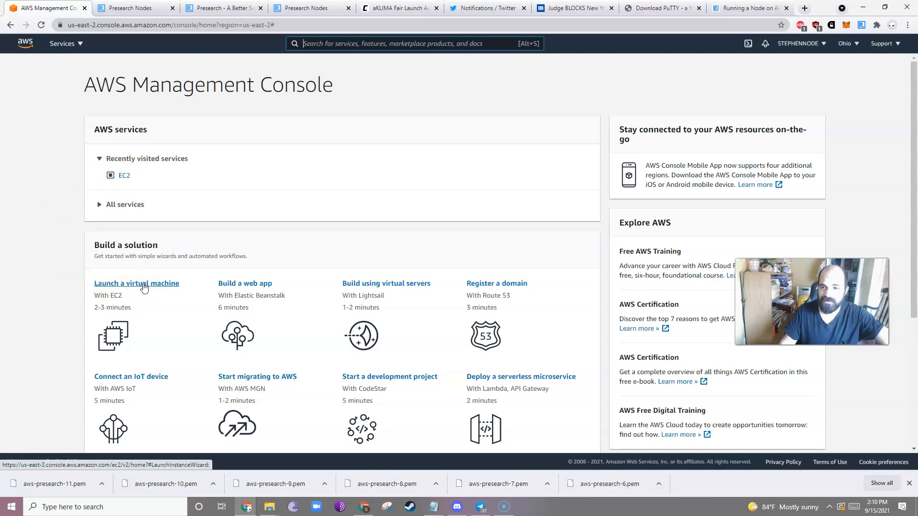
mouse_move(320, 199)
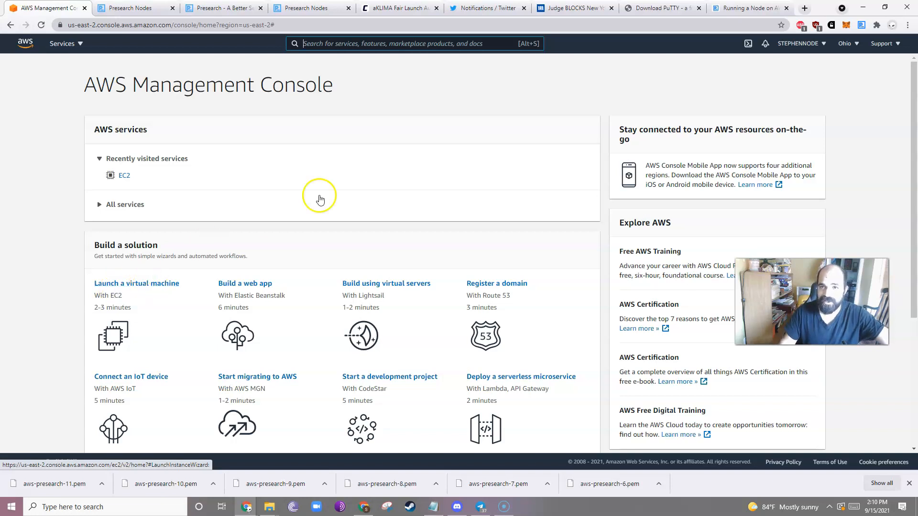
left_click(662, 8)
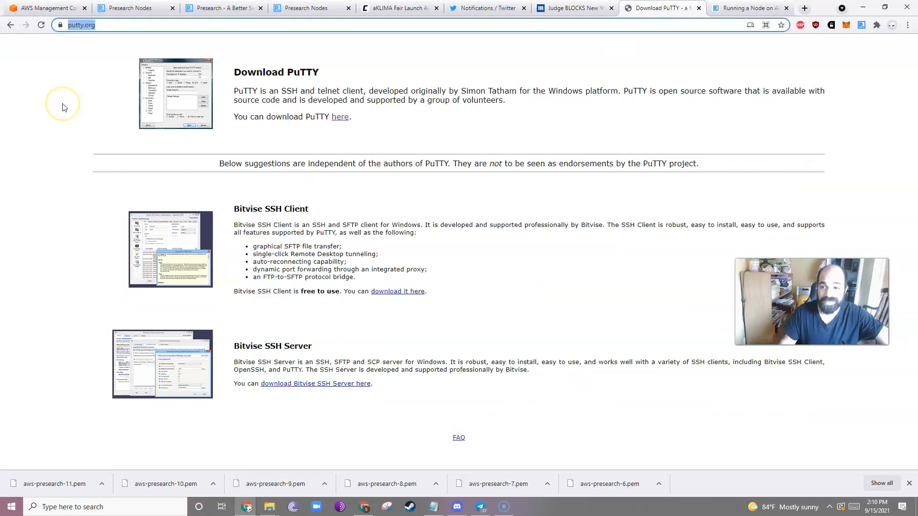
mouse_move(89, 48)
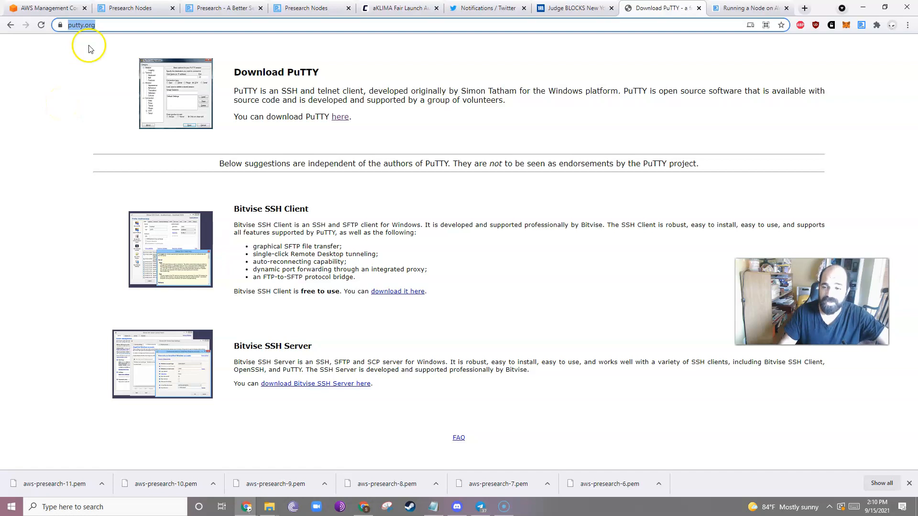
mouse_move(340, 118)
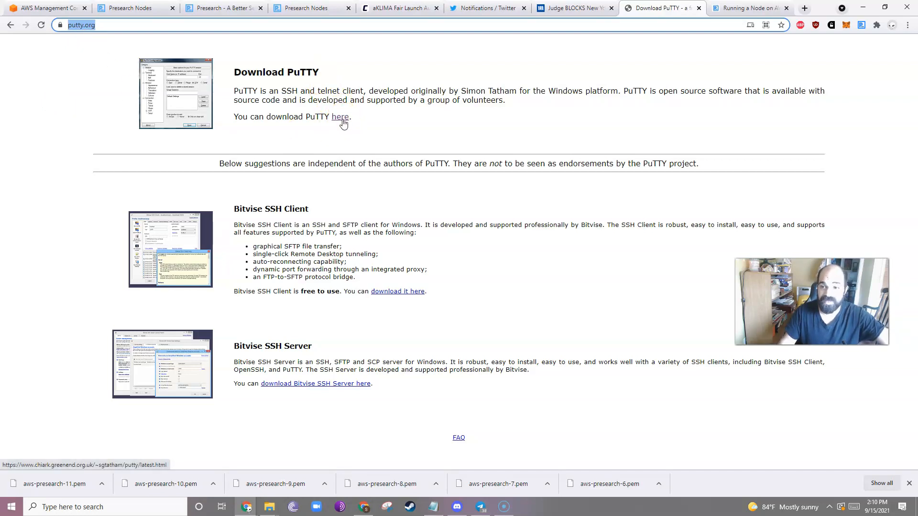
mouse_move(44, 8)
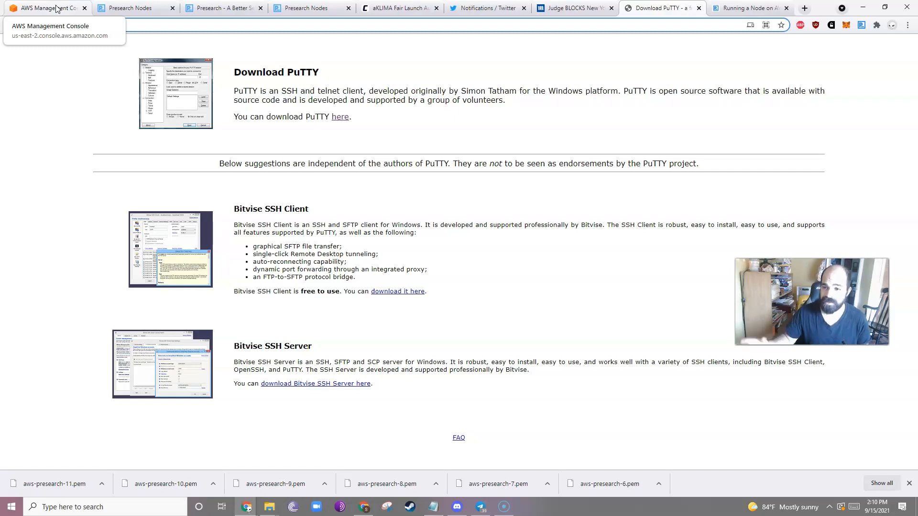
Start a new EC2 virtual machine with Ubuntu Server 20.04 LTS on t2.micro, up to launch review.
left_click(46, 7)
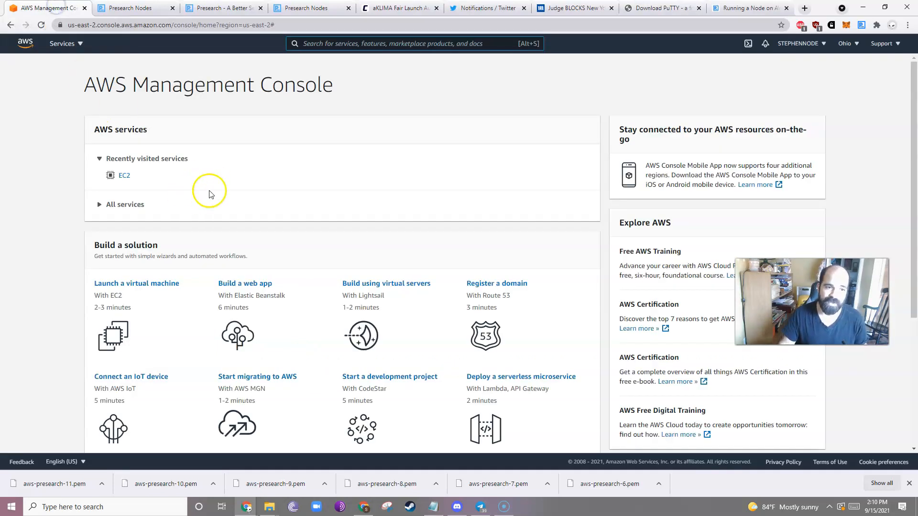
left_click(137, 283)
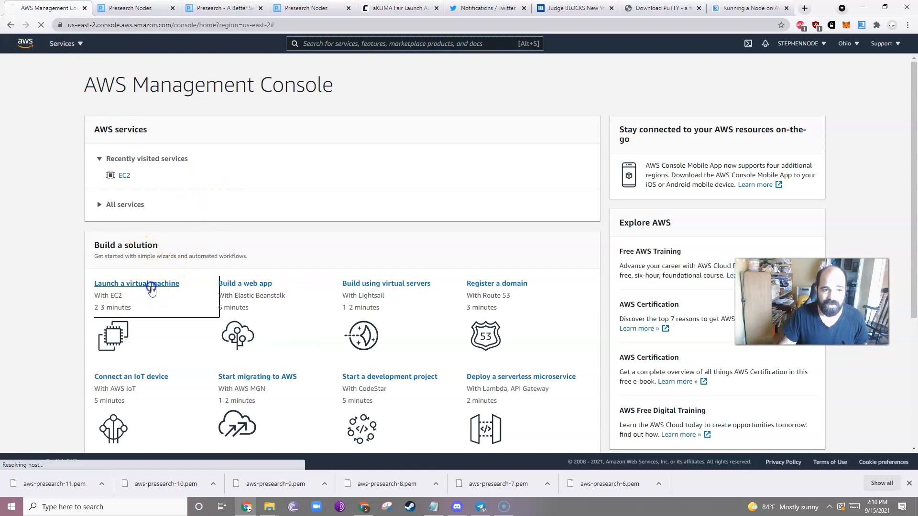
left_click(136, 283)
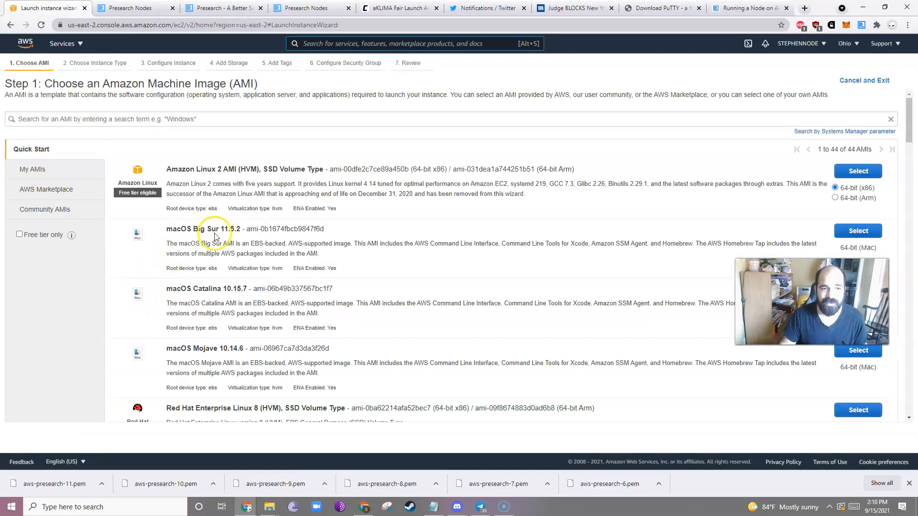
scroll("down", 3)
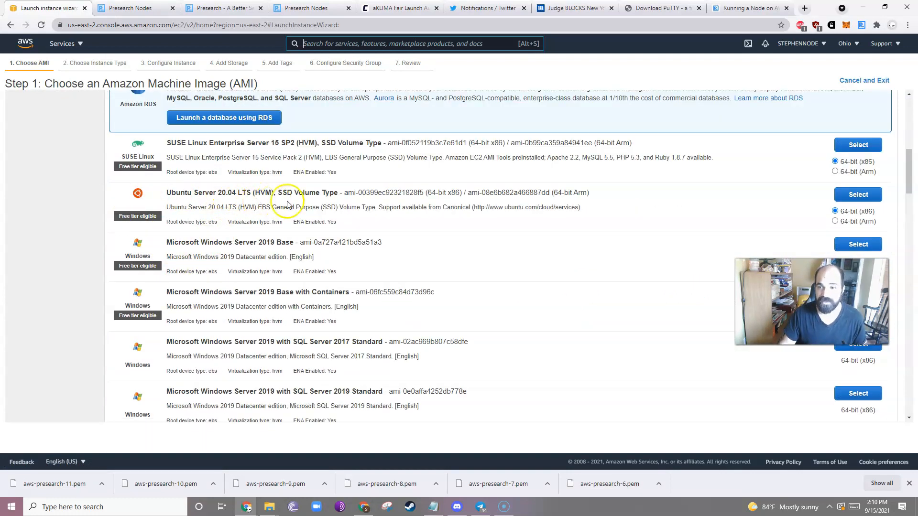
left_click(857, 194)
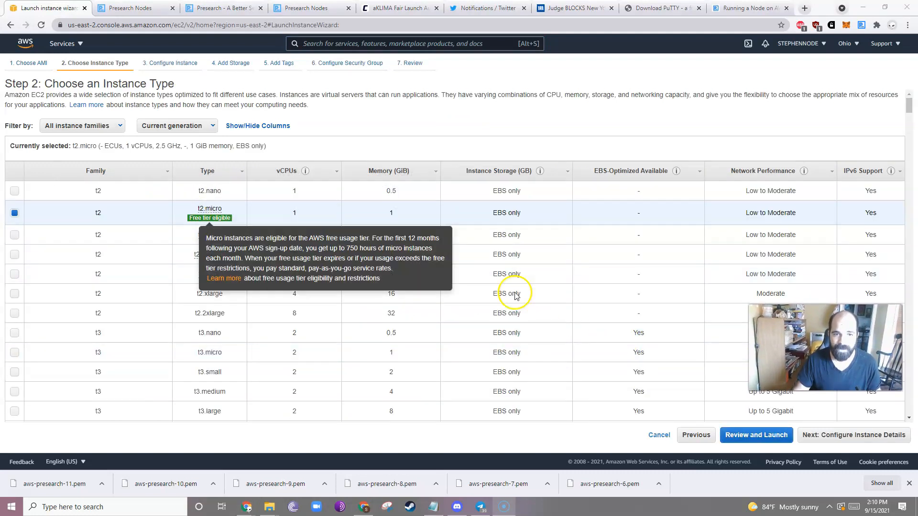
left_click(755, 435)
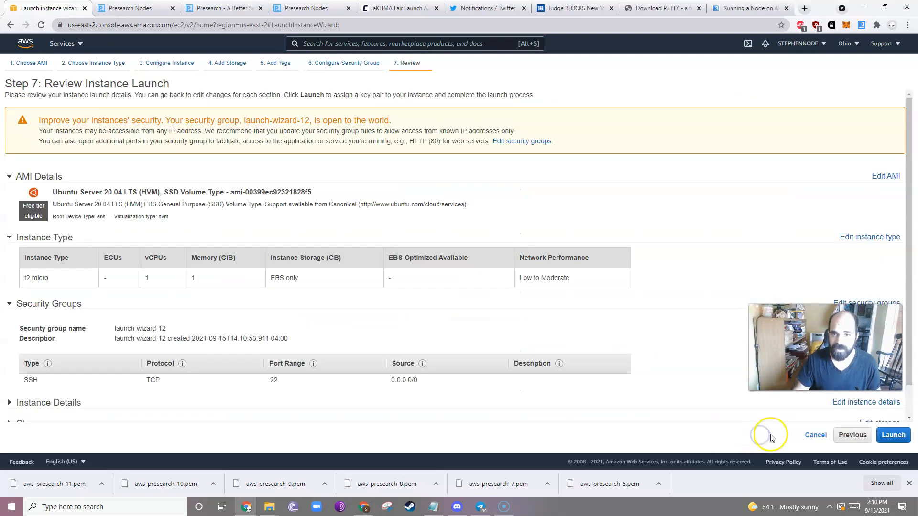
Launch the reviewed instance, creating a new key pair named aws-presearch-12.
left_click(893, 435)
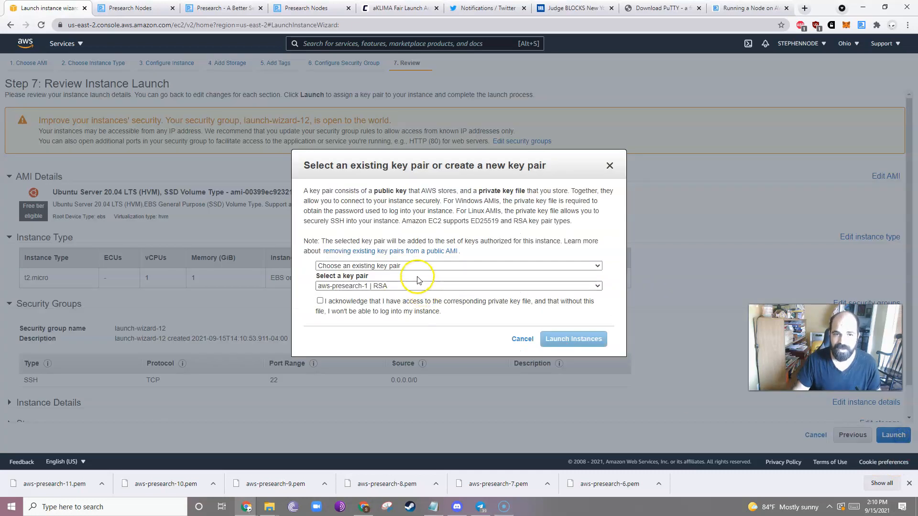
left_click(458, 264)
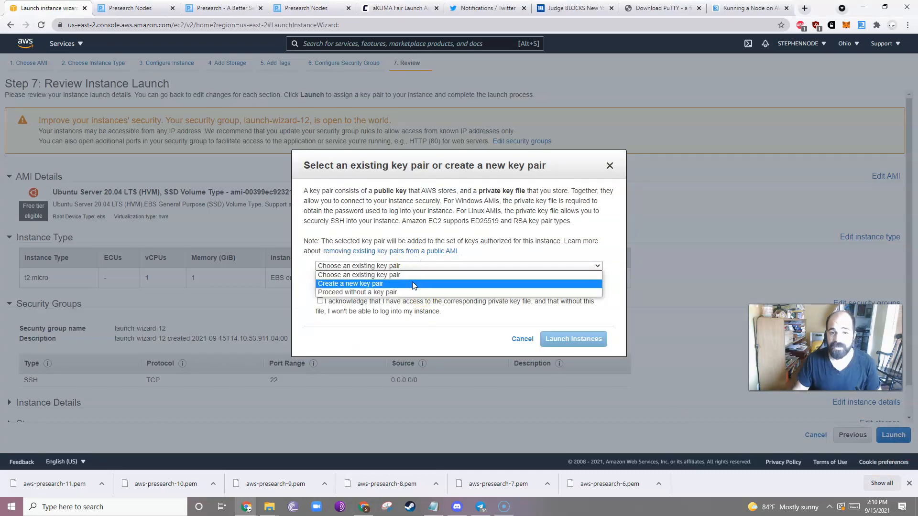
left_click(351, 283)
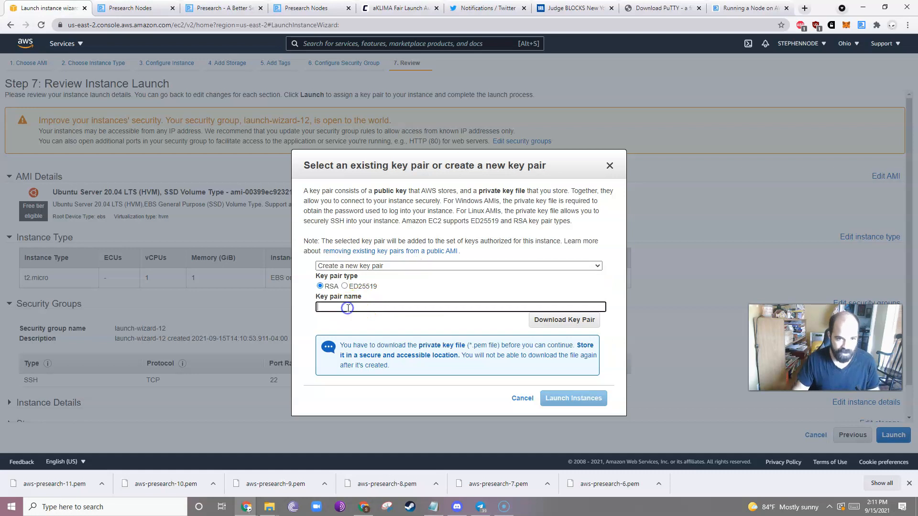
type("aws-presearch")
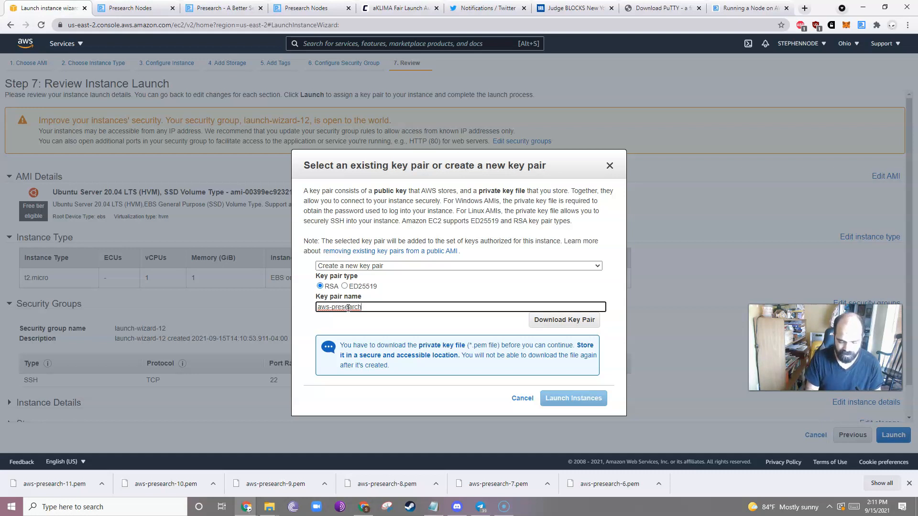
type("-12")
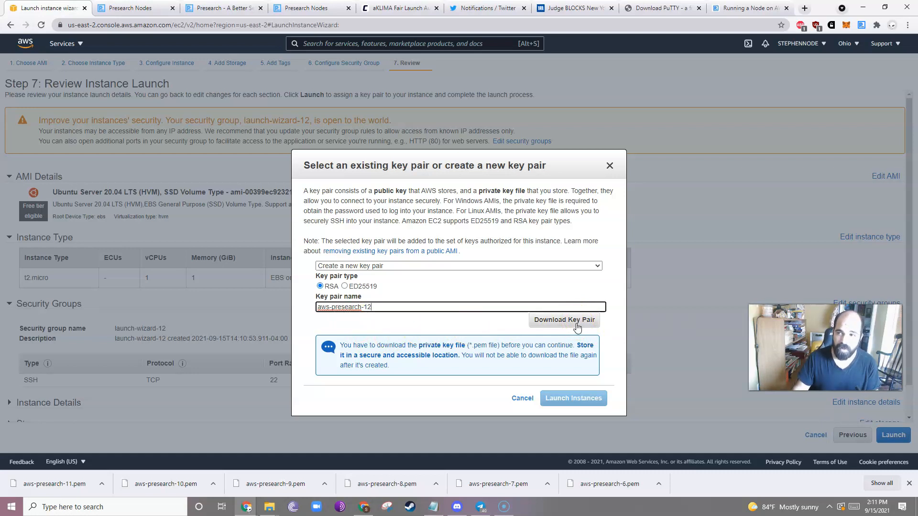
Download the aws-presearch-12 private key and launch the instance with it.
left_click(564, 320)
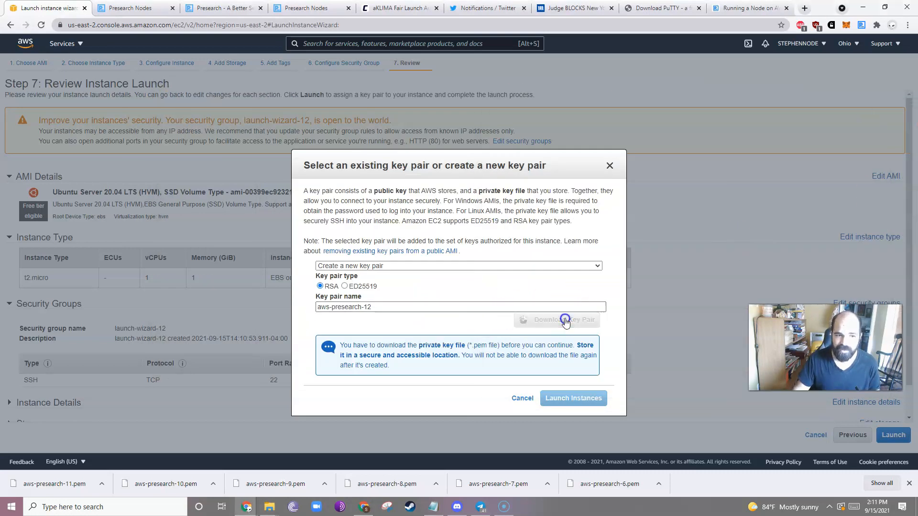
left_click(564, 319)
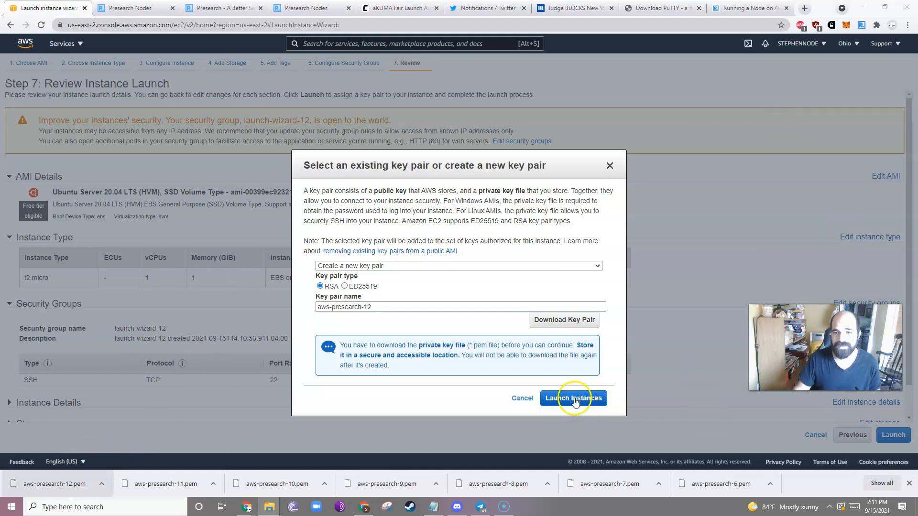
left_click(573, 398)
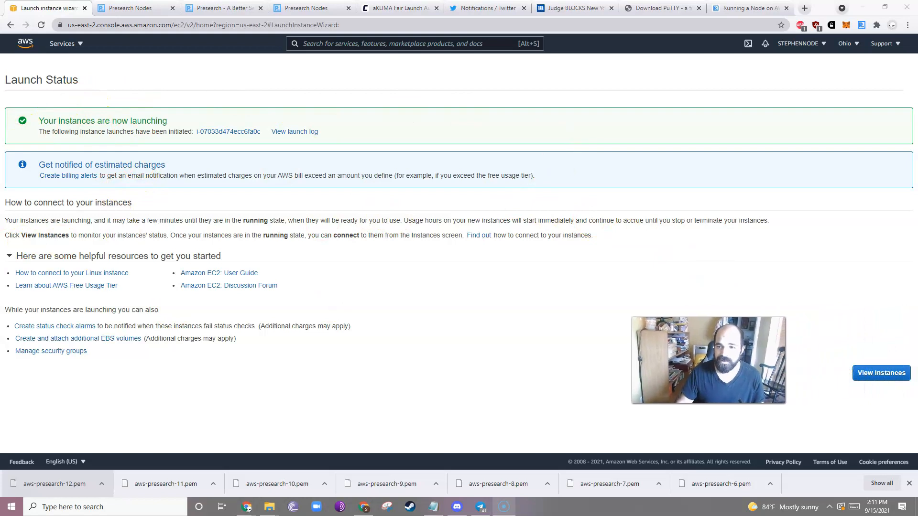
View all instances and open the summary of pending instance i-07033d474ecc6fa0c.
left_click(880, 373)
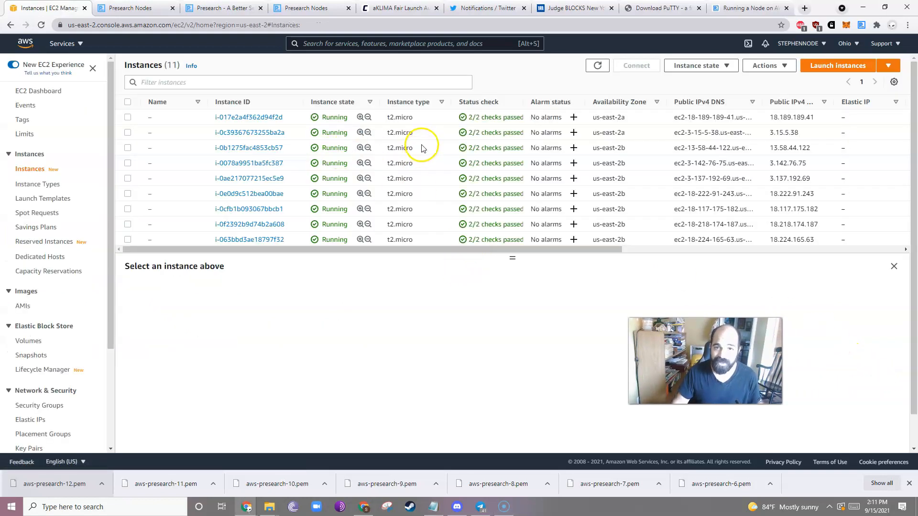
scroll("down", 3)
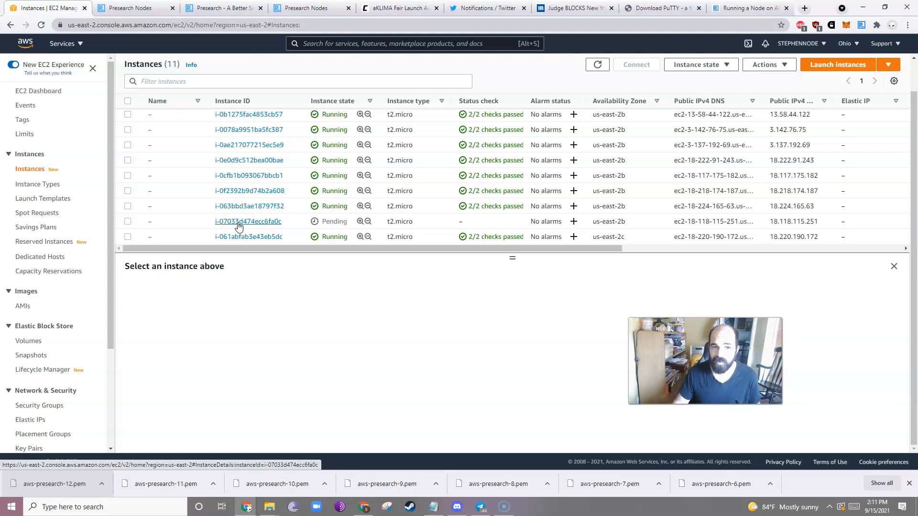
left_click(249, 221)
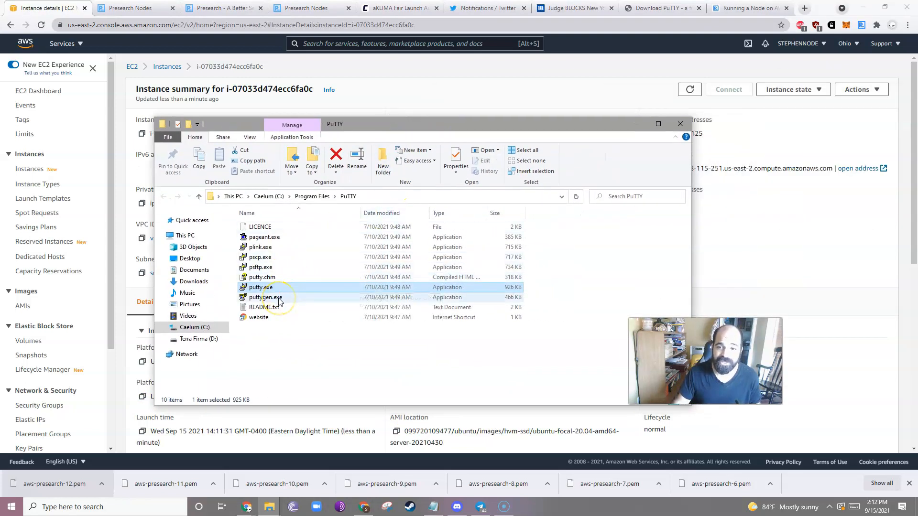
In PuTTYgen, import aws-presearch-12.pem and save it as a PuTTY .ppk private key.
double_click(264, 297)
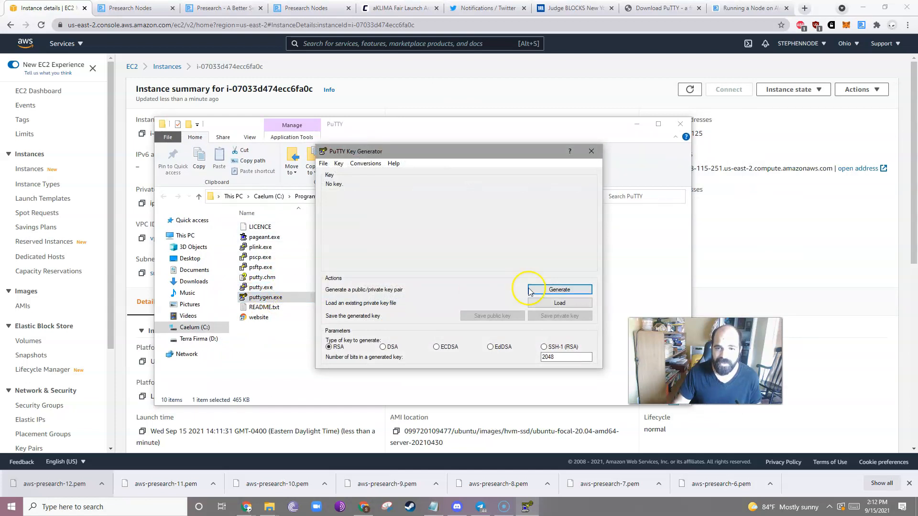
left_click(559, 303)
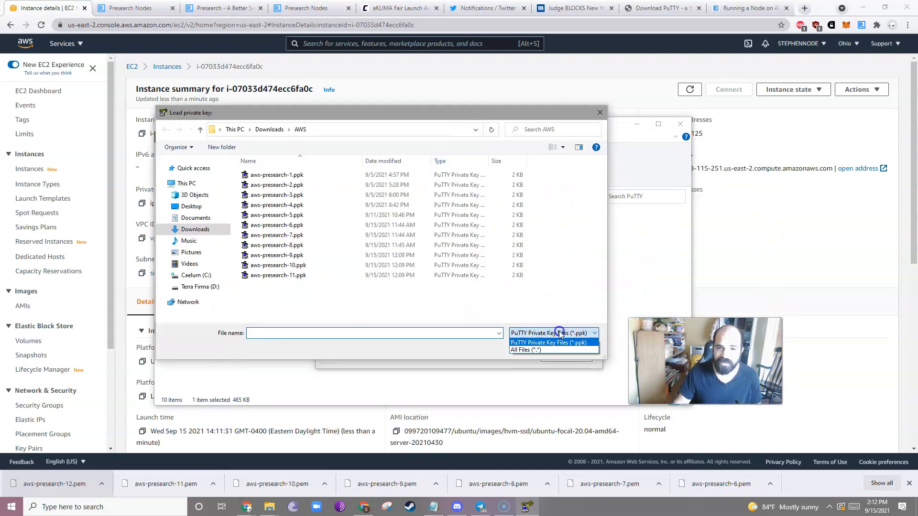
left_click(526, 350)
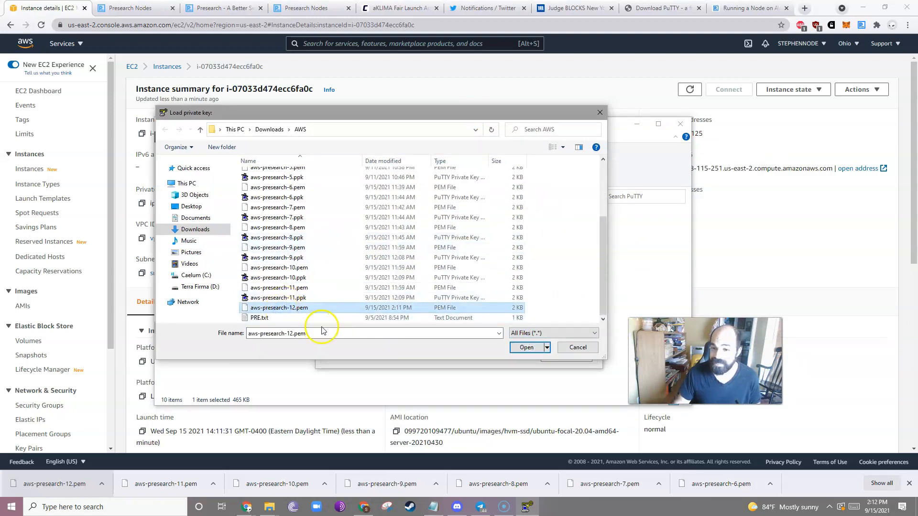
mouse_move(331, 309)
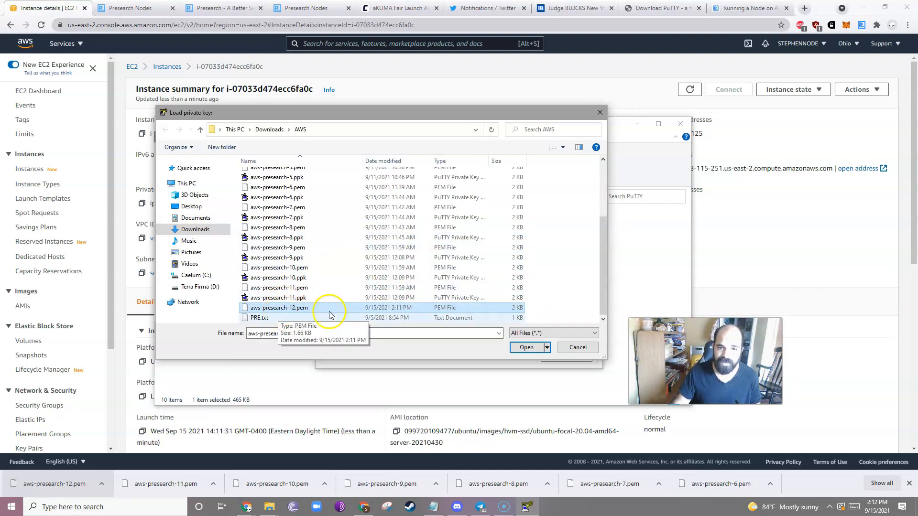
left_click(525, 347)
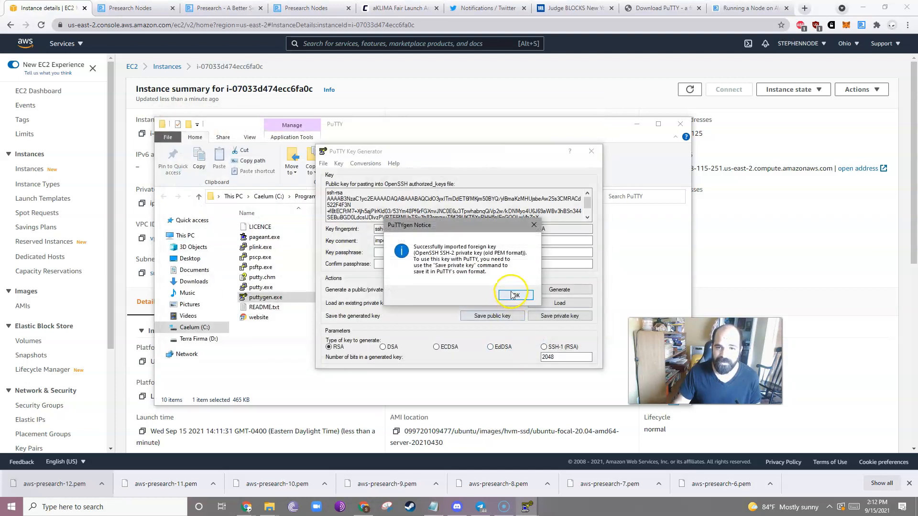
left_click(514, 294)
type("aws")
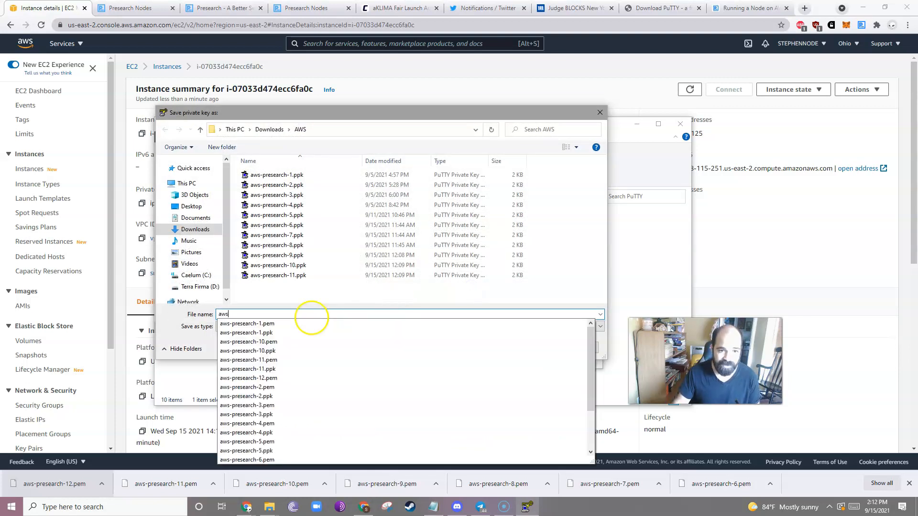
left_click(247, 369)
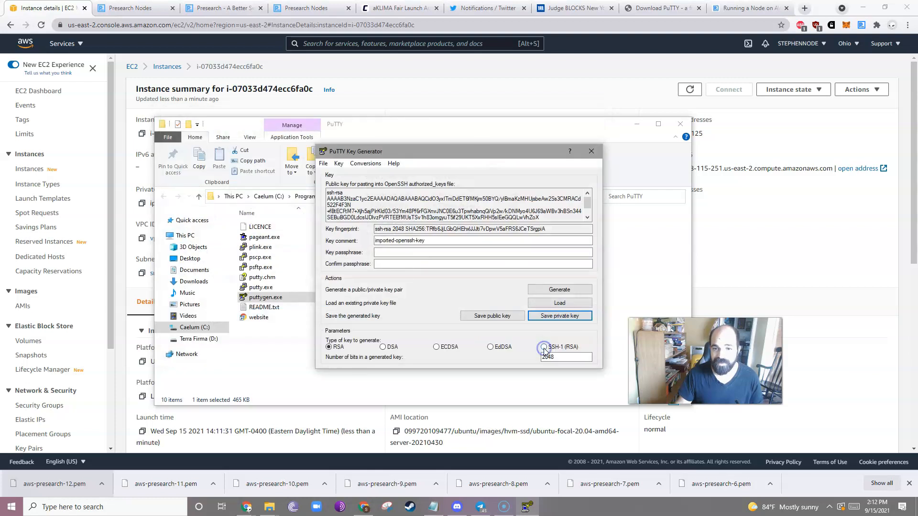
left_click(590, 151)
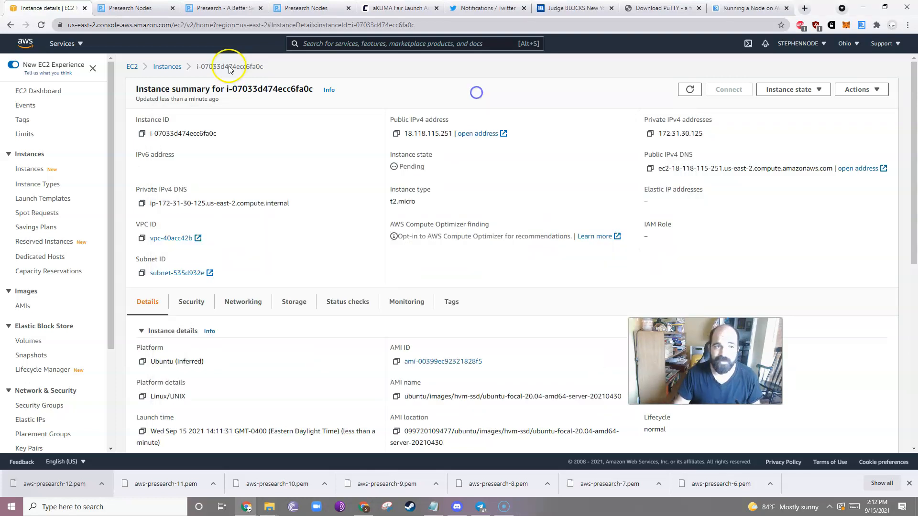
mouse_move(624, 77)
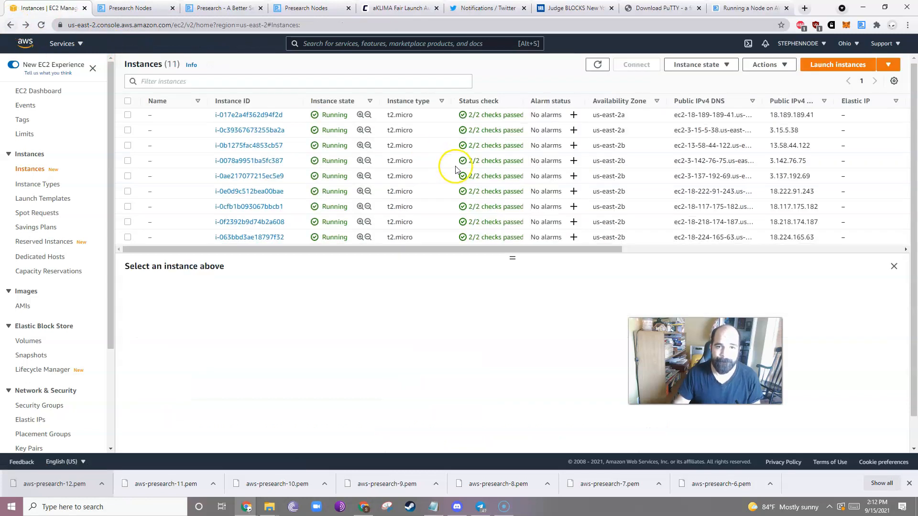
Return to the instances list and select putty.exe in the PuTTY program folder.
scroll("down", 3)
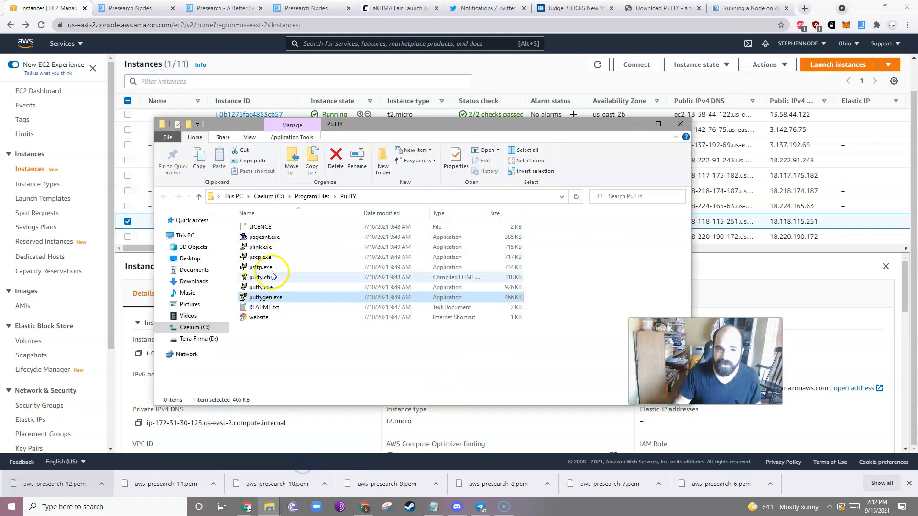
left_click(261, 287)
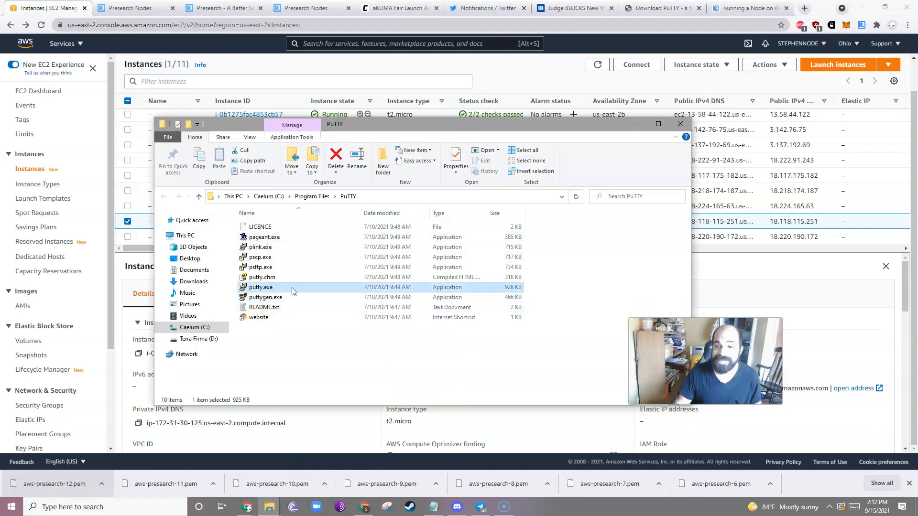
Launch putty.exe and reopen the instance summary, now showing it running.
double_click(261, 287)
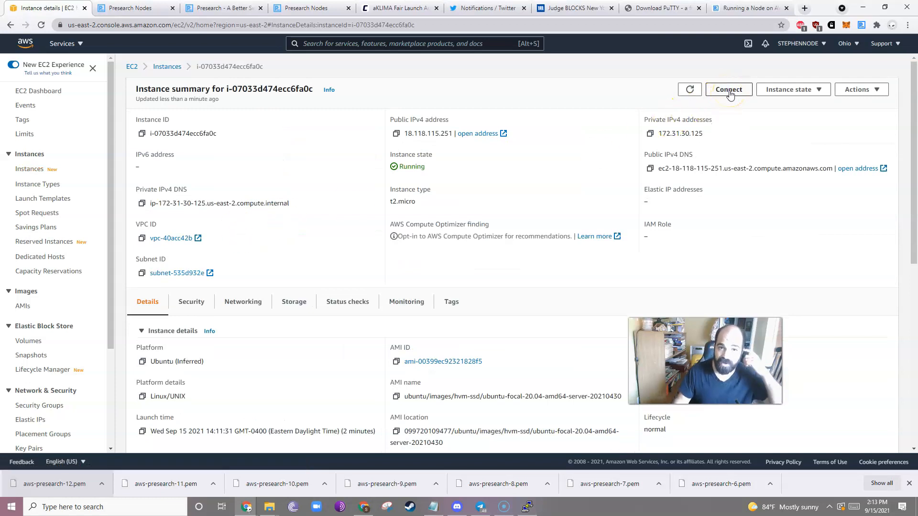
Copy the instance's public DNS from the SSH connect page and enter it as PuTTY's host name.
left_click(729, 88)
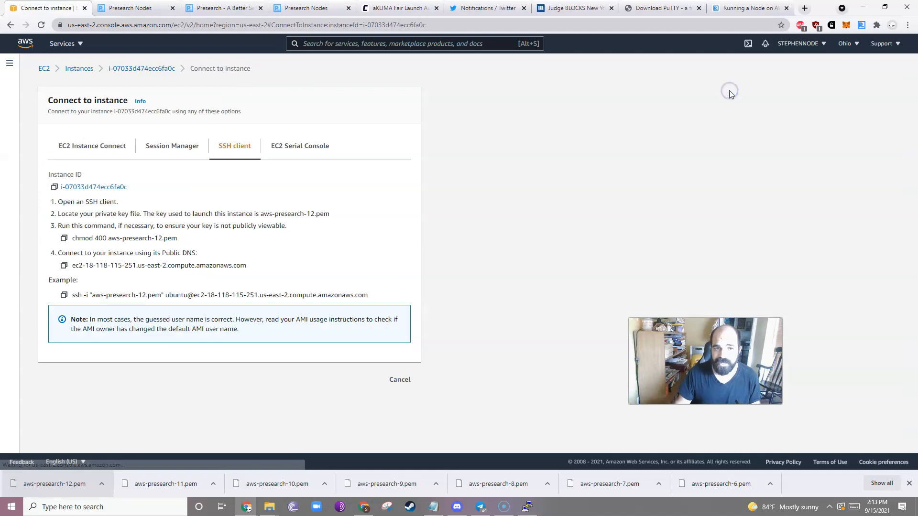
mouse_move(152, 265)
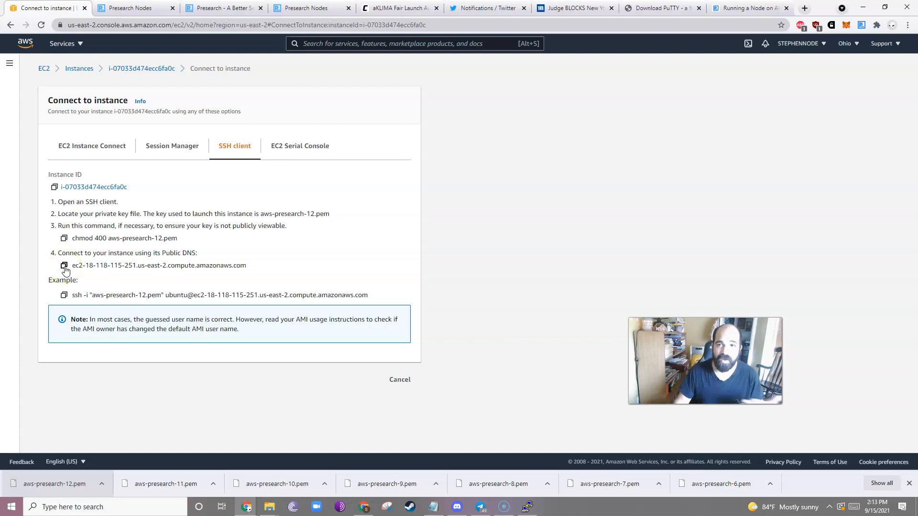
left_click(64, 264)
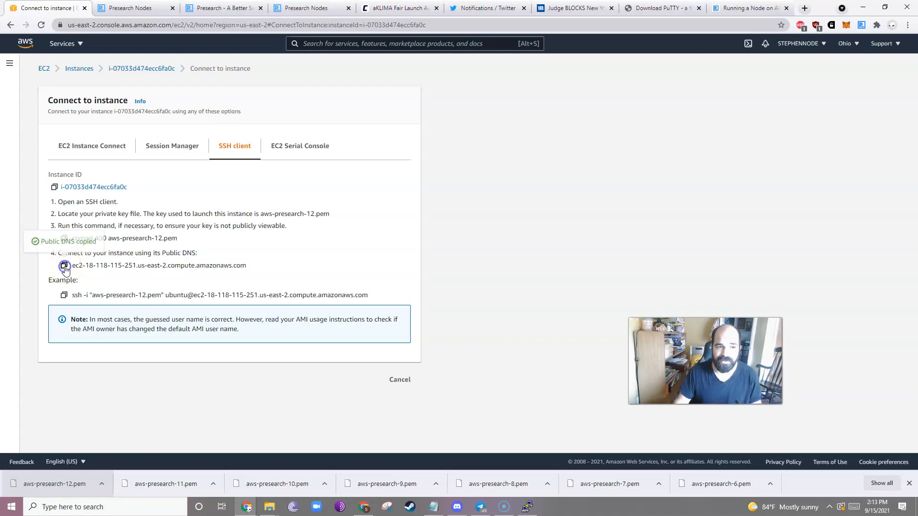
left_click(527, 507)
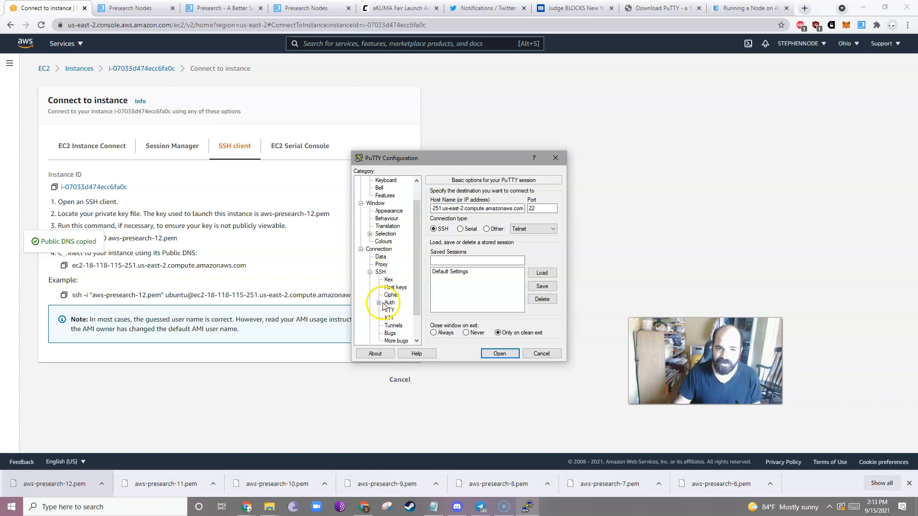
Authenticate with aws-presearch-12.ppk, open the SSH session and log in as ubuntu.
left_click(541, 299)
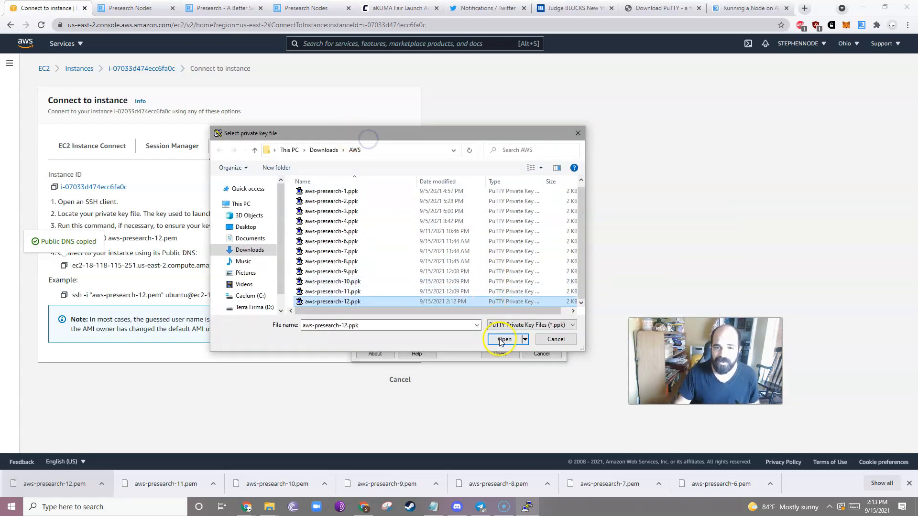
left_click(504, 339)
type("u")
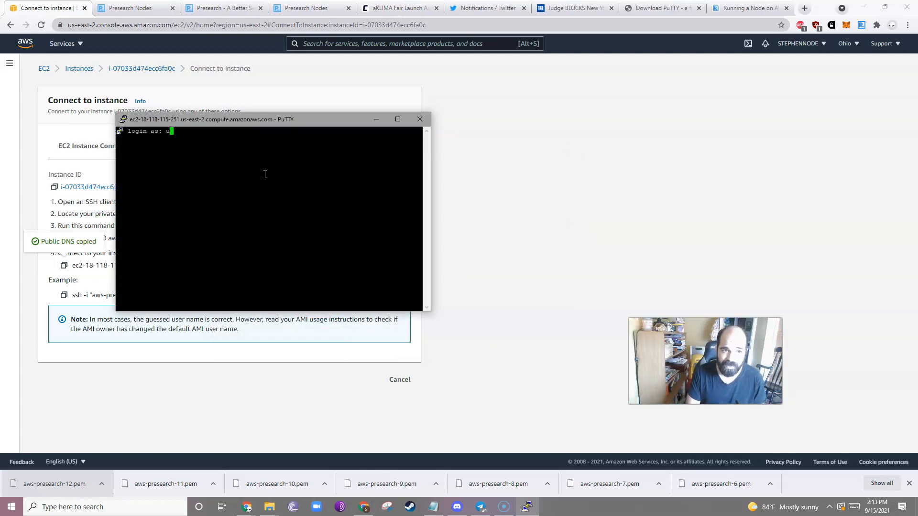
type("buntu")
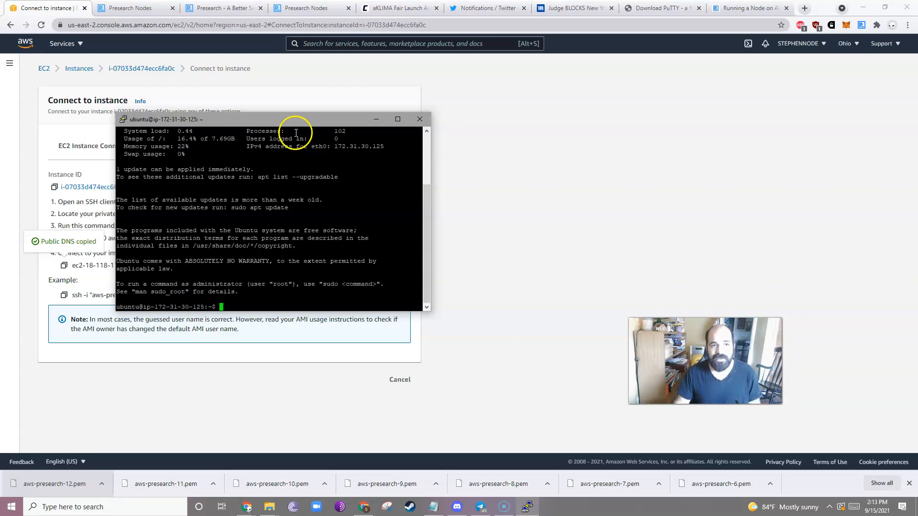
mouse_move(267, 177)
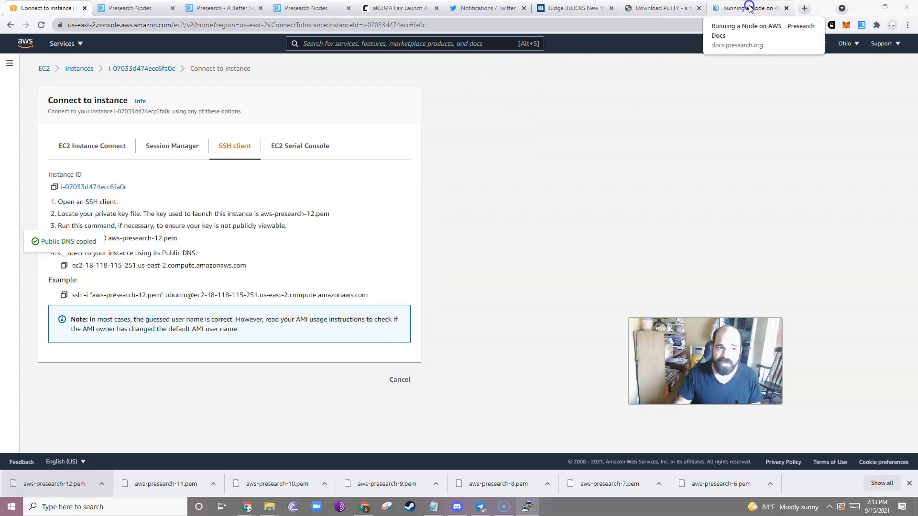
Run the curl command downloading get-docker.sh on the server from the AWS guide.
left_click(749, 8)
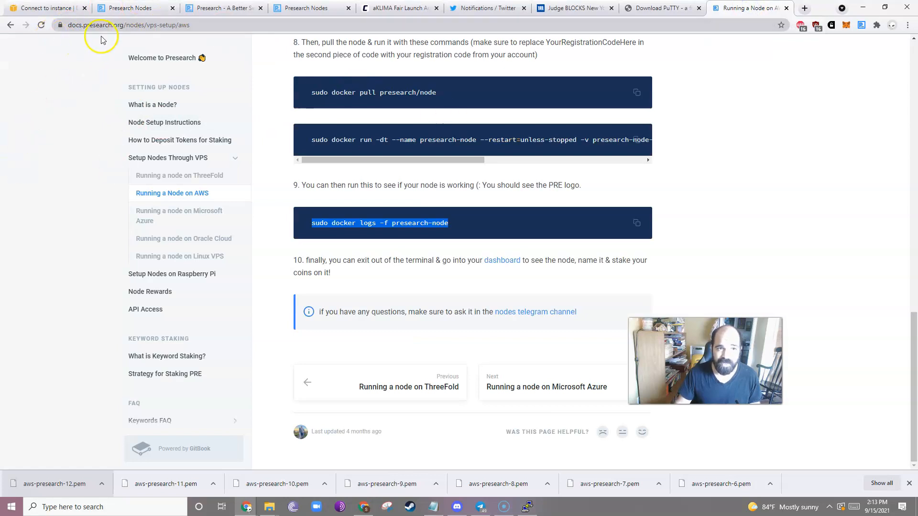
mouse_move(105, 40)
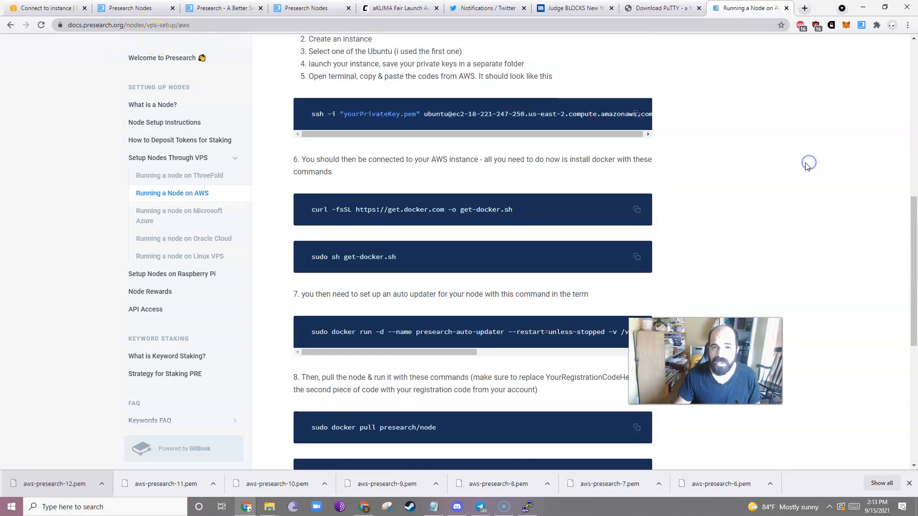
mouse_move(459, 210)
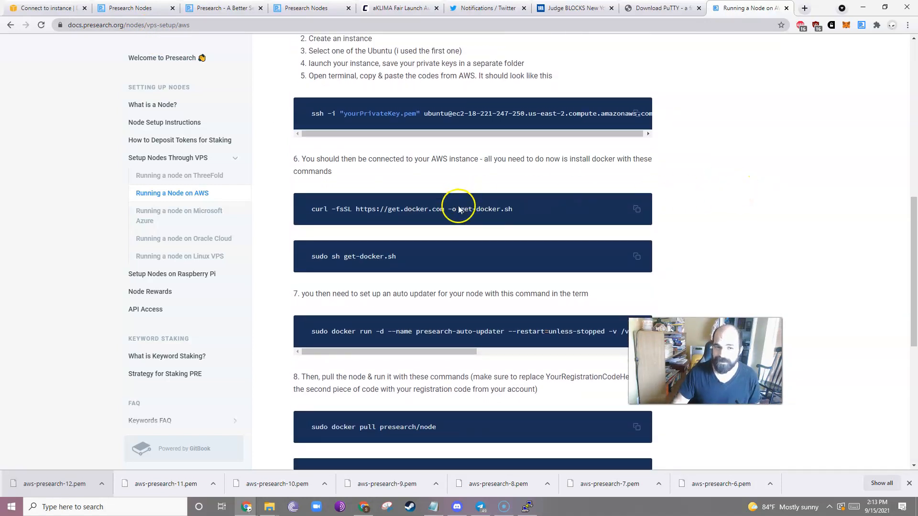
mouse_move(637, 209)
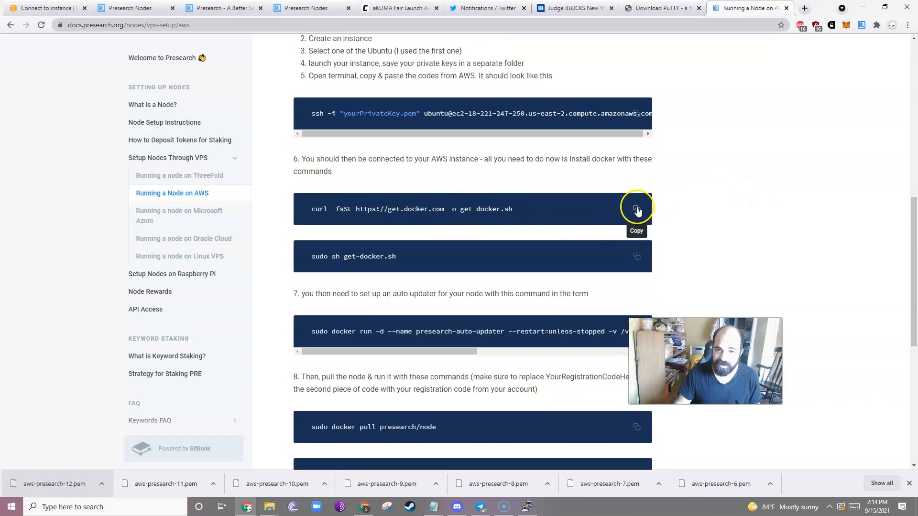
mouse_move(378, 218)
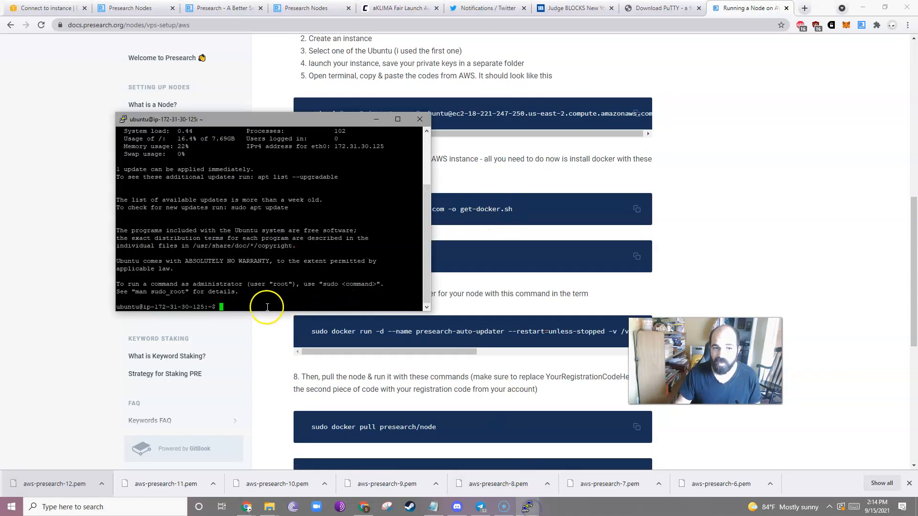
type("curl -fsSL https://get.docker.com -o get-docker.sh")
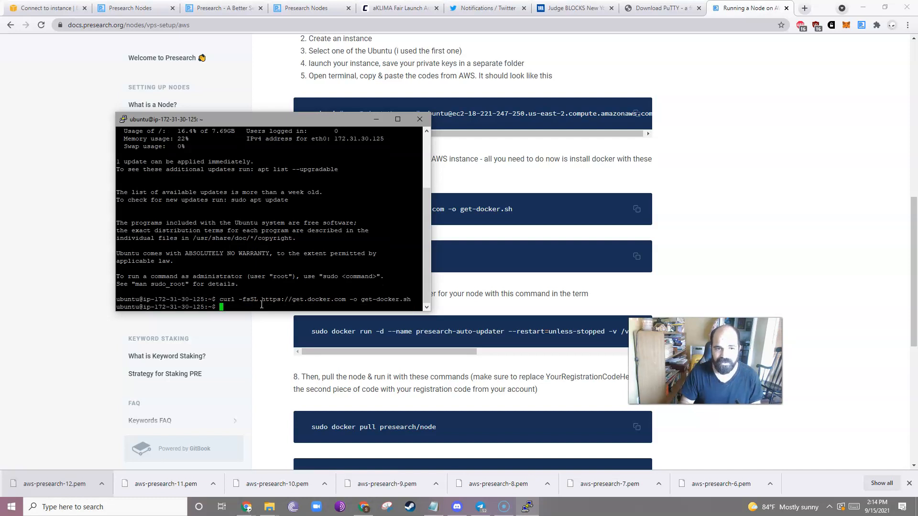
left_click(637, 257)
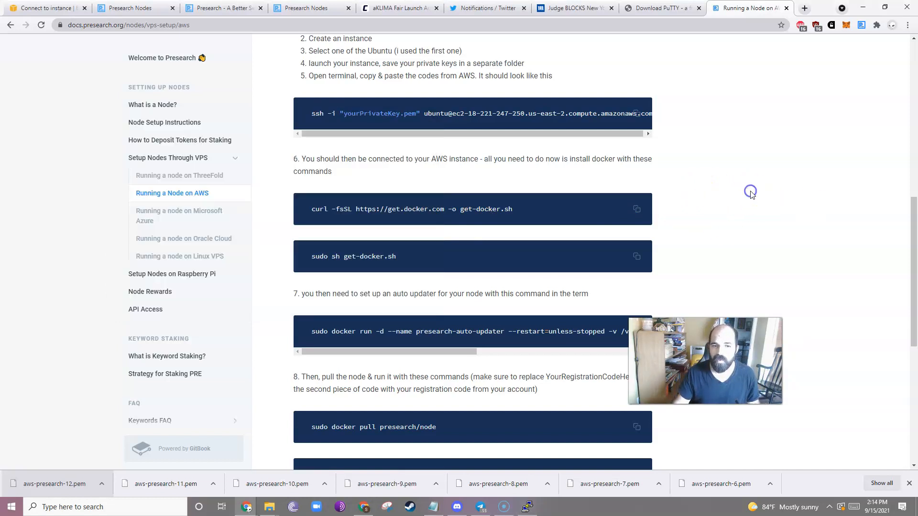
Look up the node registration code in the Nodes Dashboard for the YourRegistrationCodeHere placeholder.
scroll("down", 3)
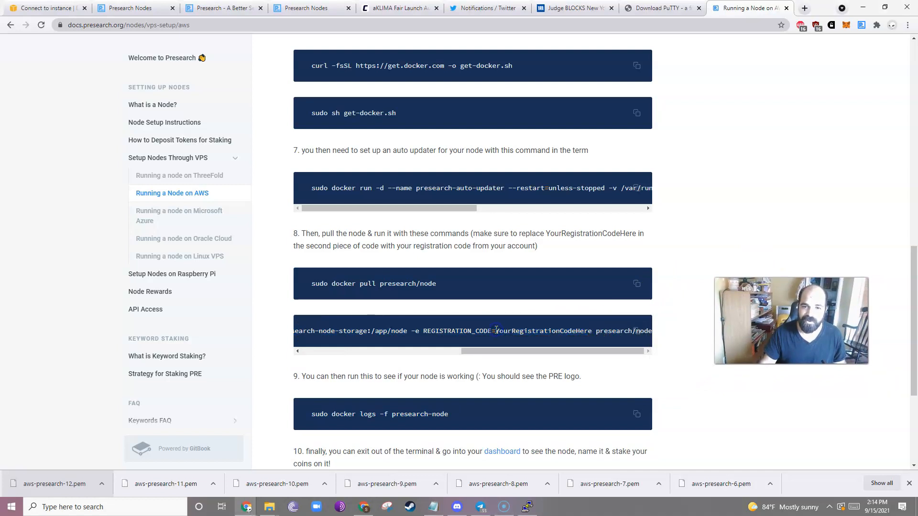
double_click(544, 331)
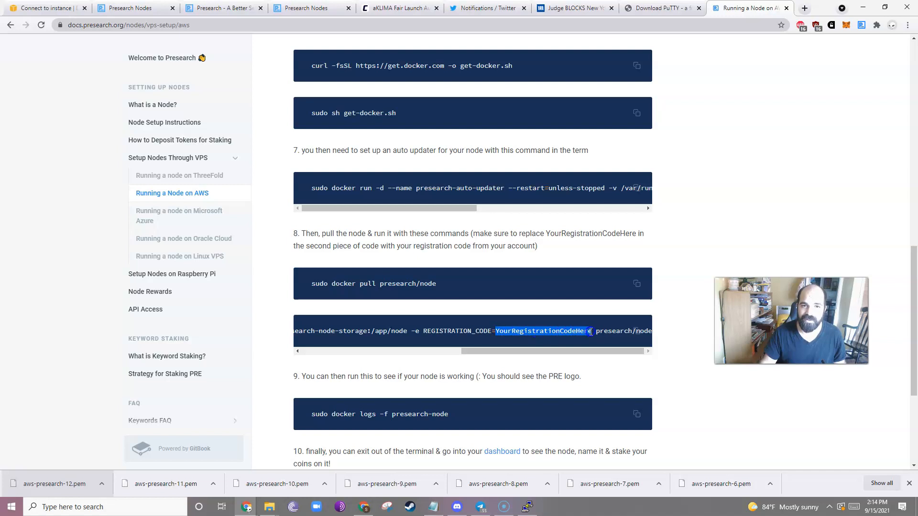
left_click(135, 8)
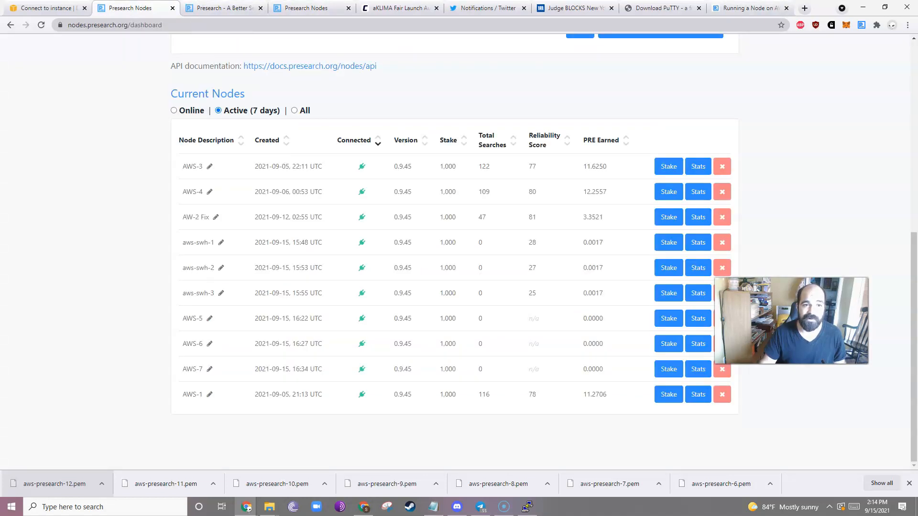
scroll("up", 3)
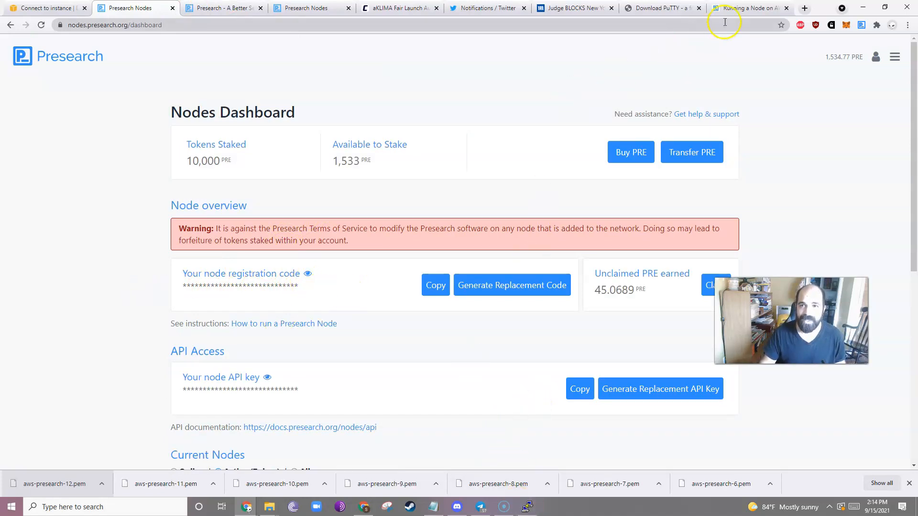
left_click(749, 8)
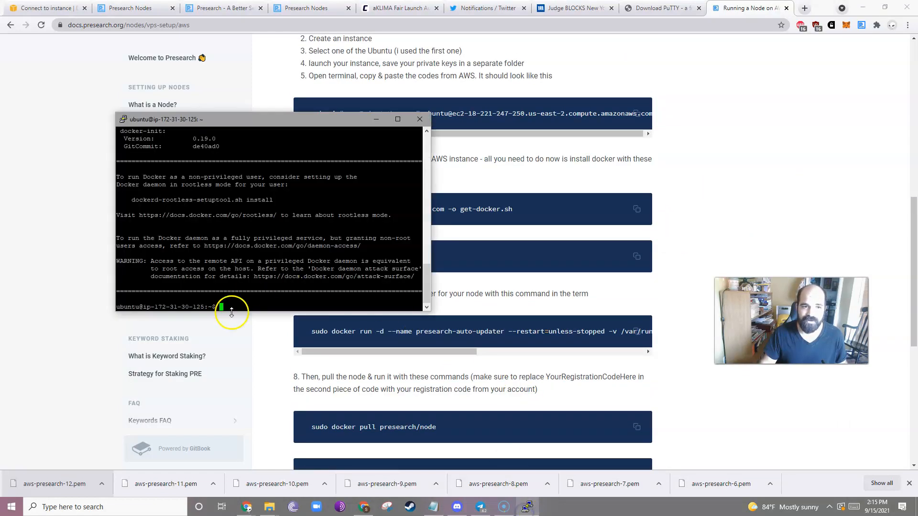
Run the auto-updater, pull the node image and launch presearch-node with the registration code.
left_click(419, 119)
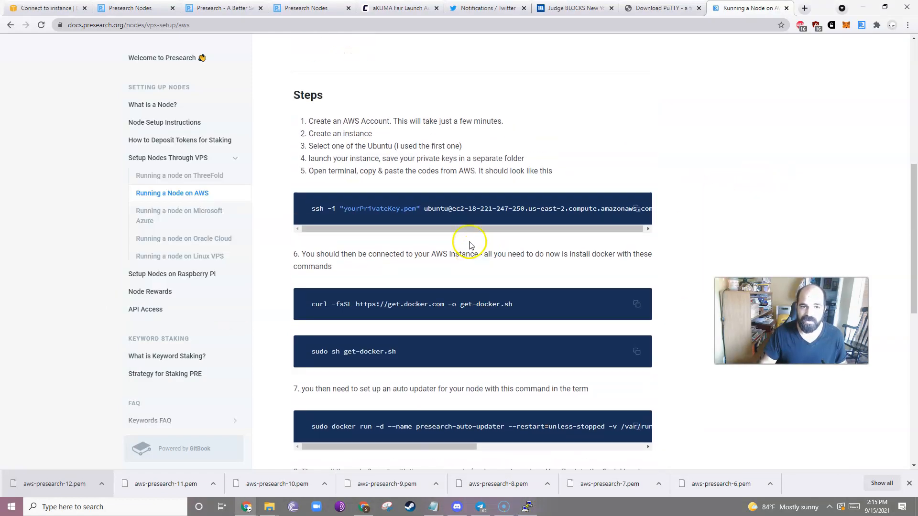
scroll("down", 3)
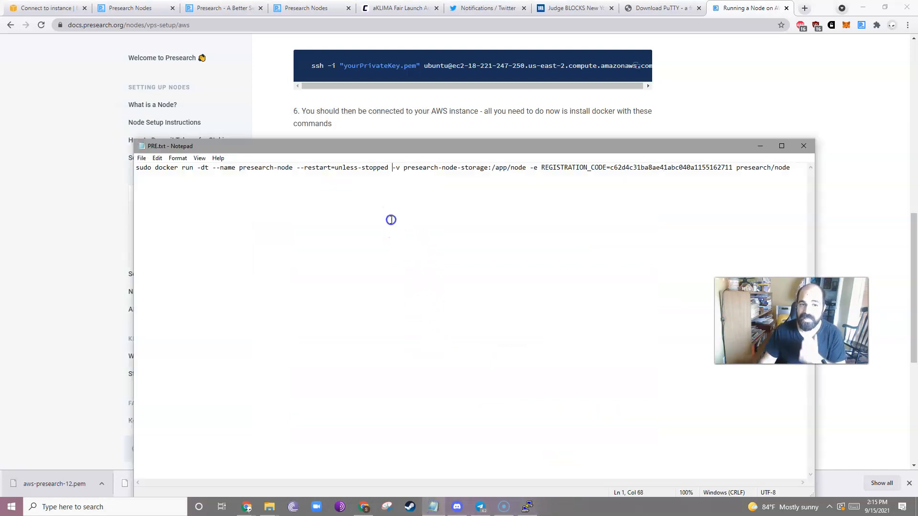
key("ctrl+a")
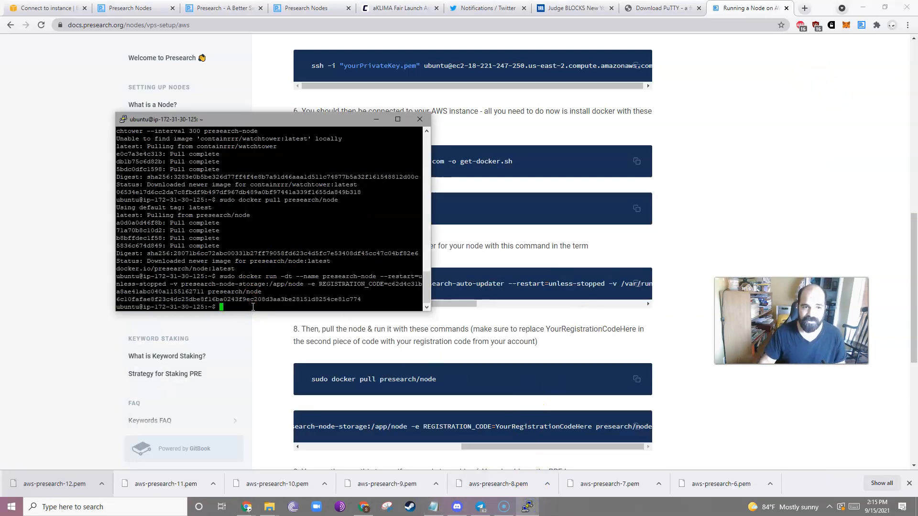
scroll("down", 3)
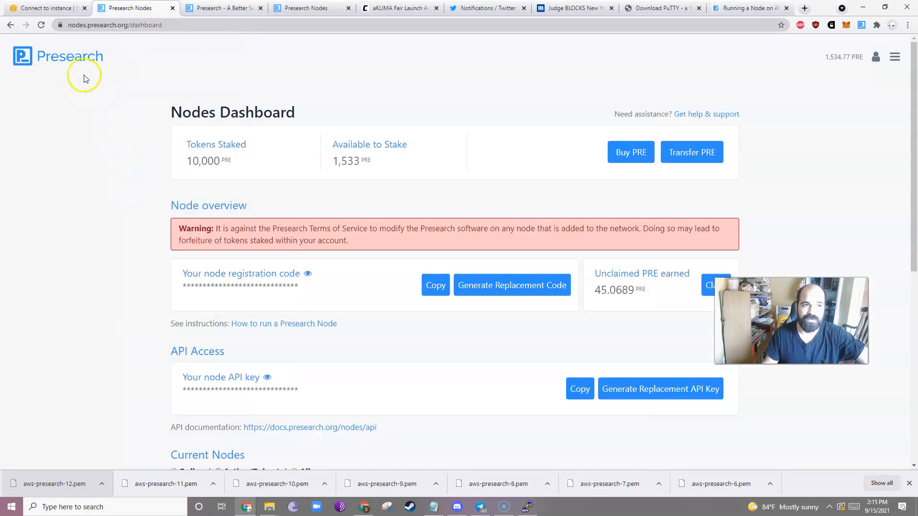
mouse_move(32, 243)
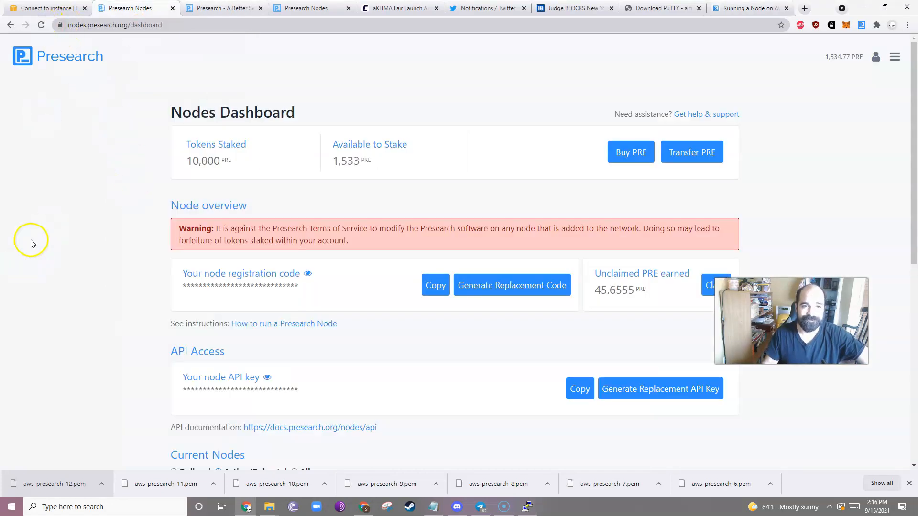
Stake 1000 PRE on the new node, describe it as AWS-7 and save the update.
scroll("down", 3)
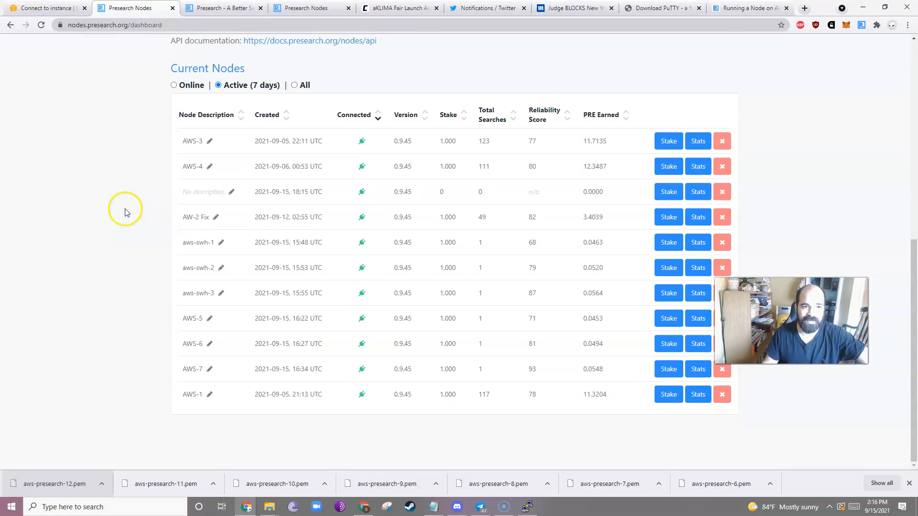
mouse_move(233, 194)
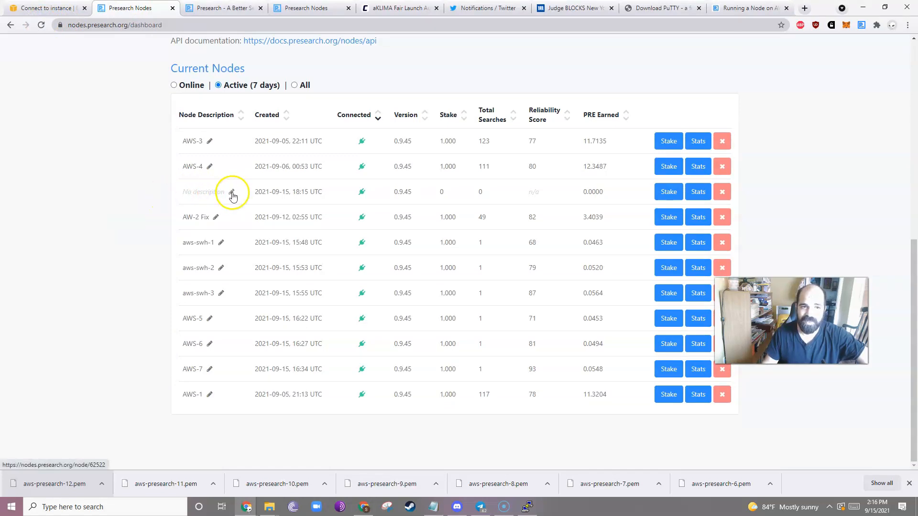
left_click(232, 191)
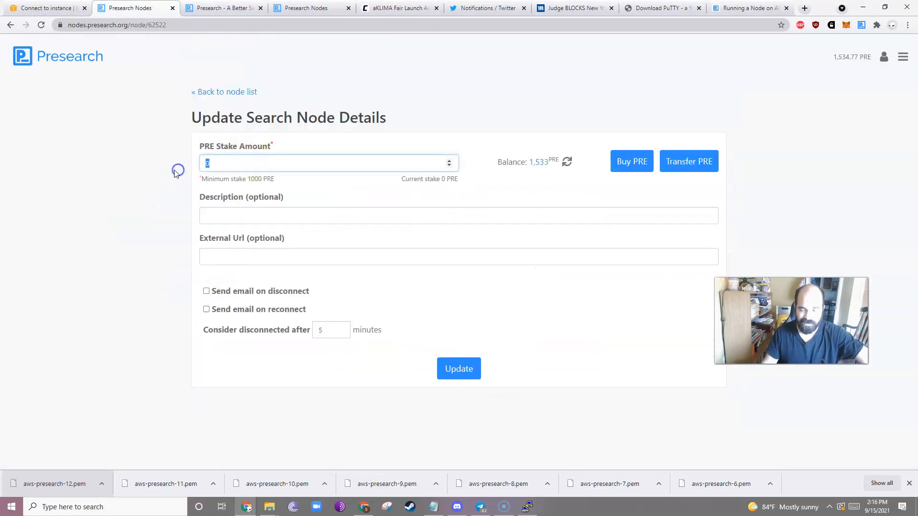
type("1000")
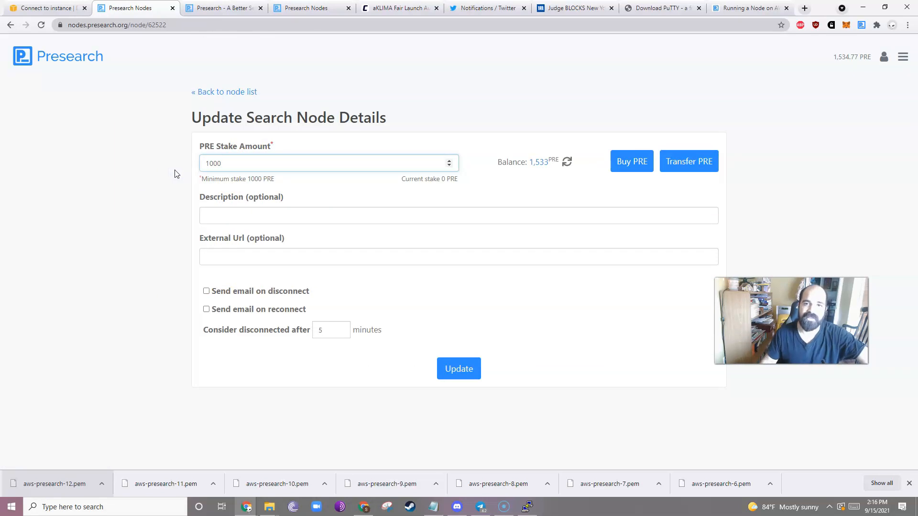
left_click(458, 215)
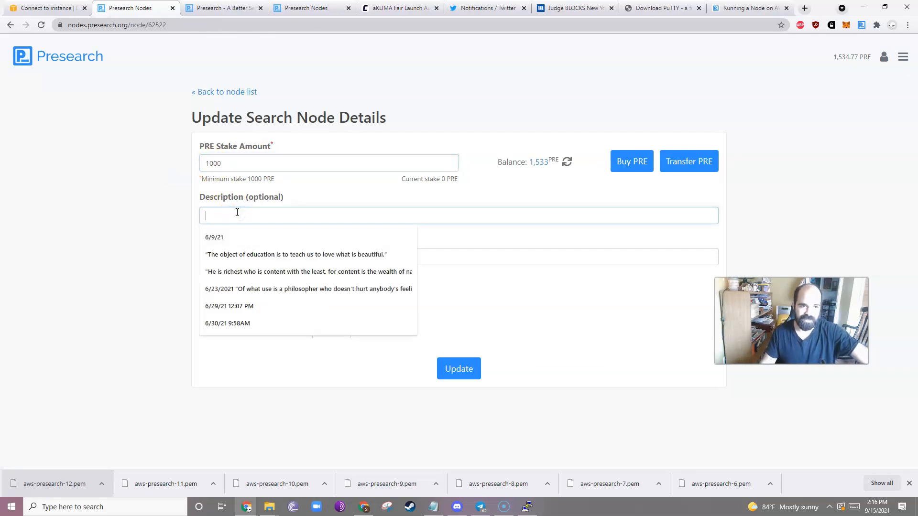
type("AWS-7")
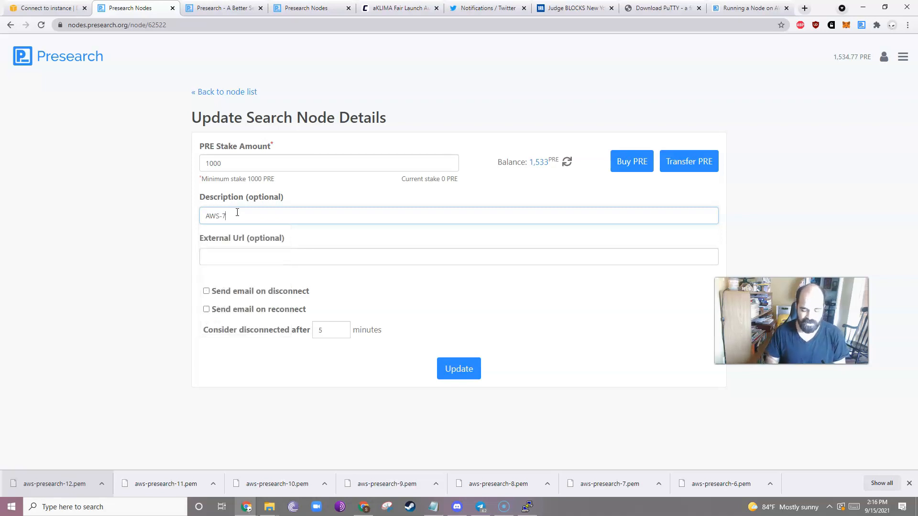
mouse_move(351, 265)
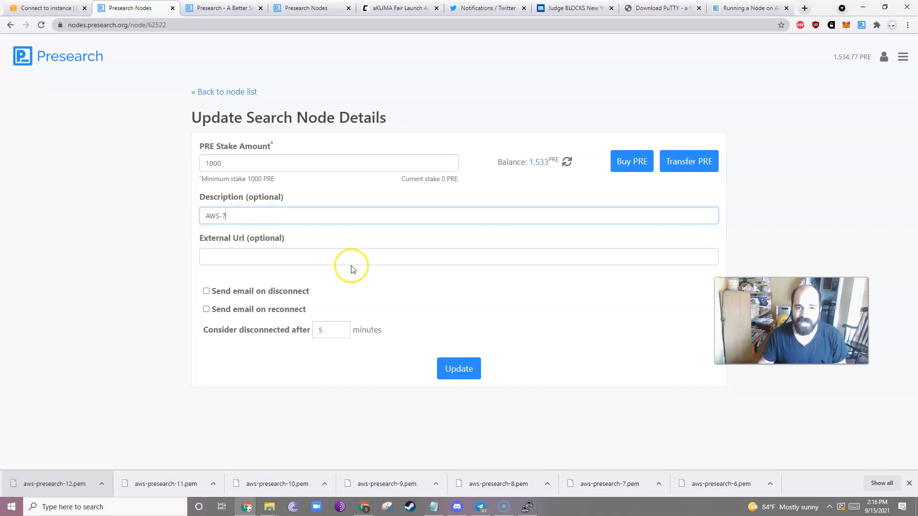
left_click(458, 368)
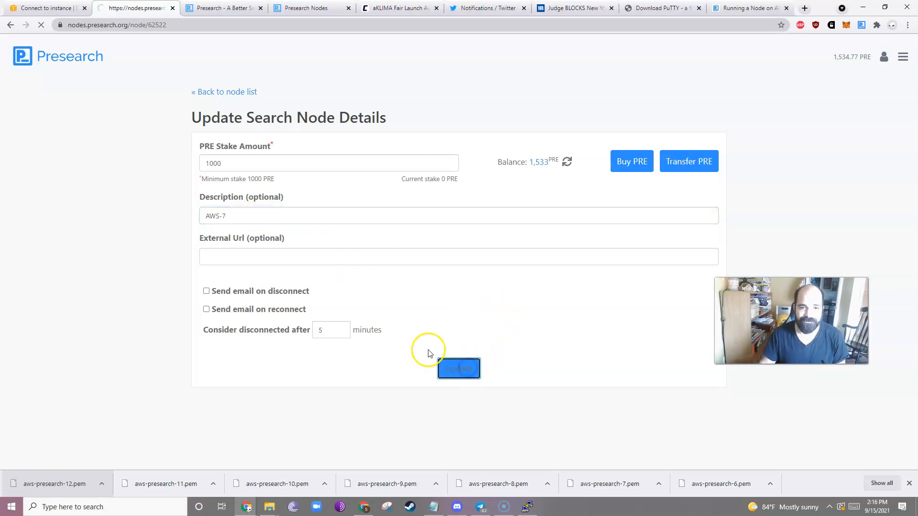
left_click(457, 369)
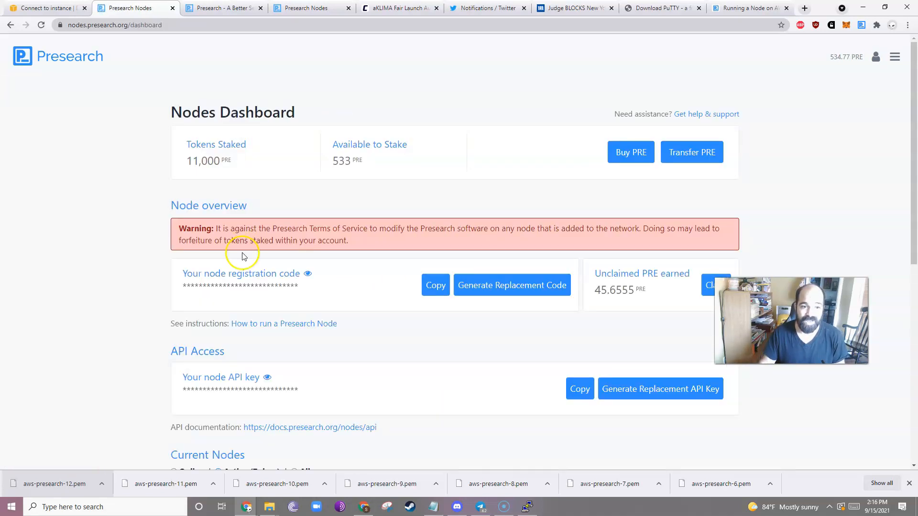
scroll("down", 3)
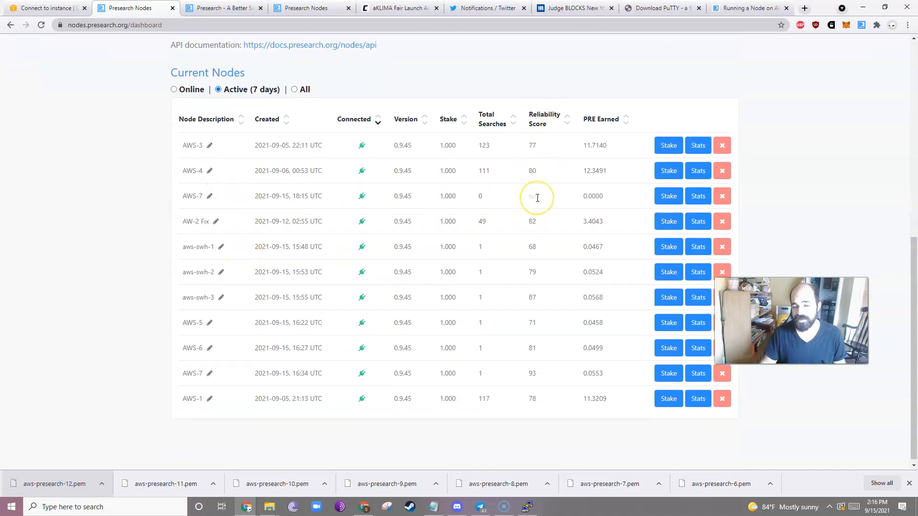
mouse_move(479, 196)
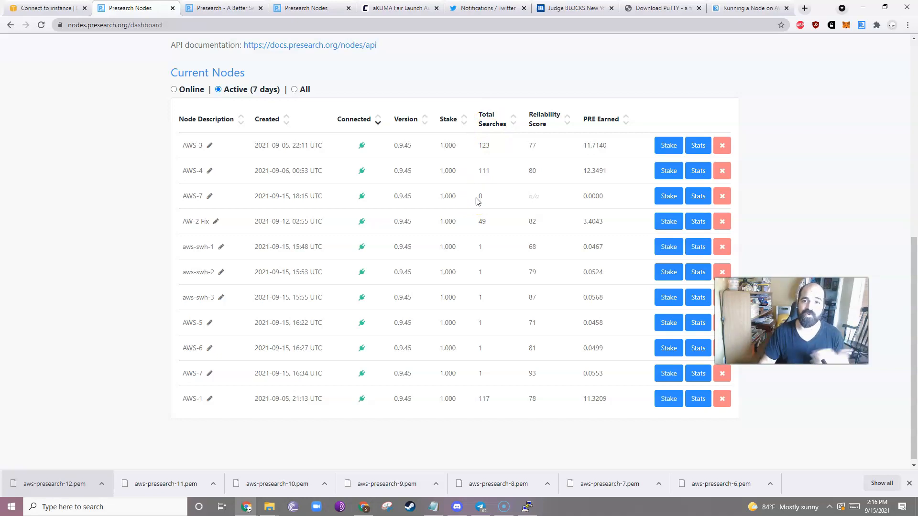
scroll("up", 3)
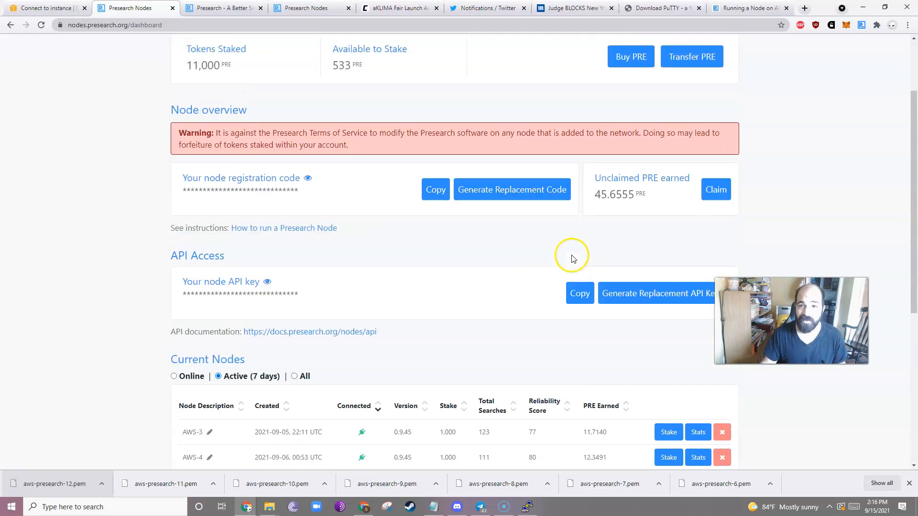
scroll("down", 3)
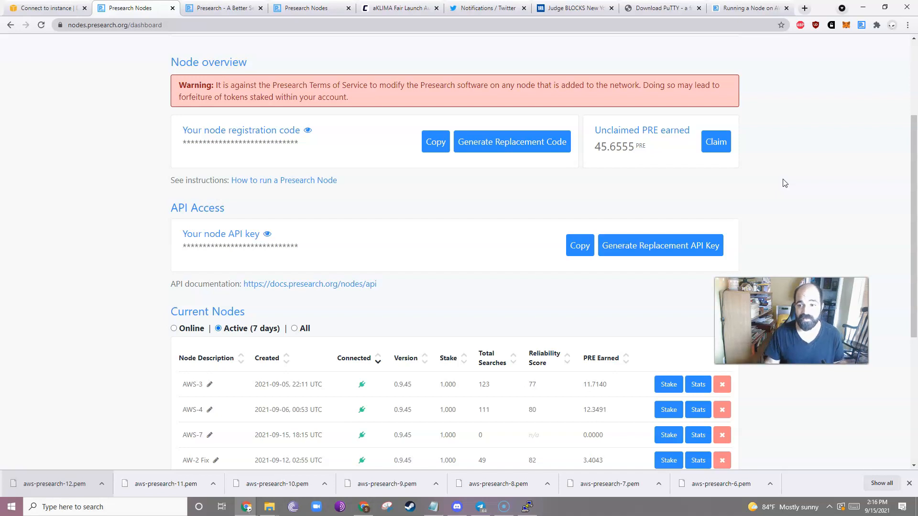
mouse_move(778, 182)
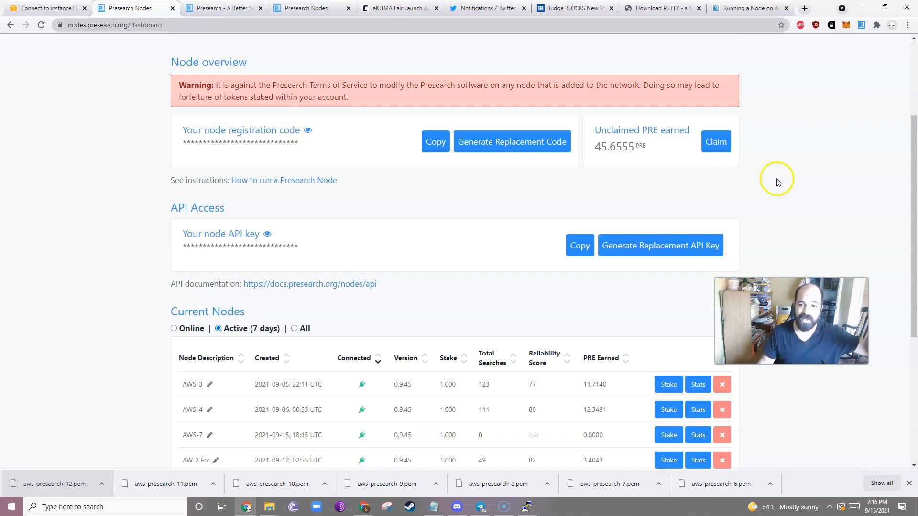